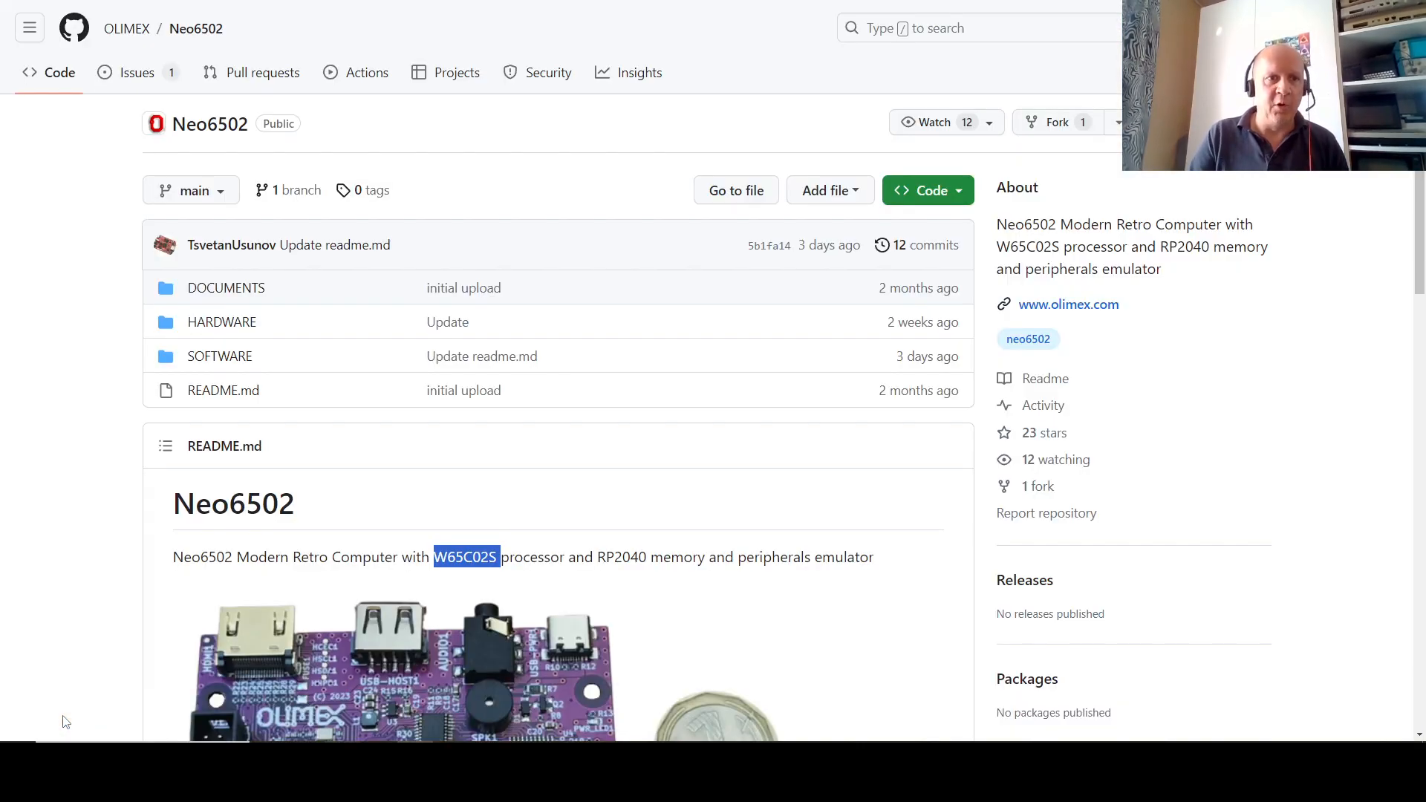
# - Clear the W65C02S highlight and scroll the README to the Intro and Features sections
pyautogui.click(179, 571)
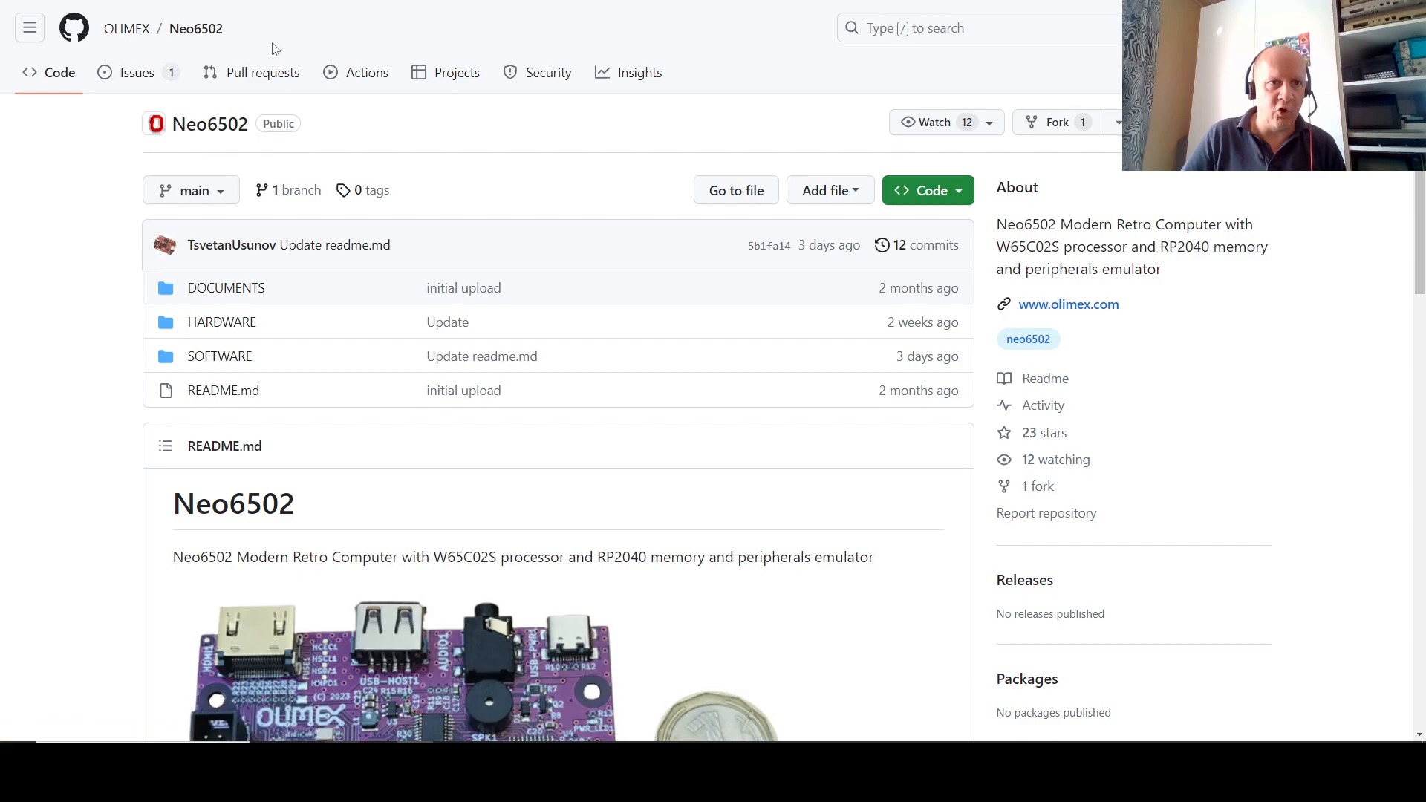
pyautogui.scroll(-3)
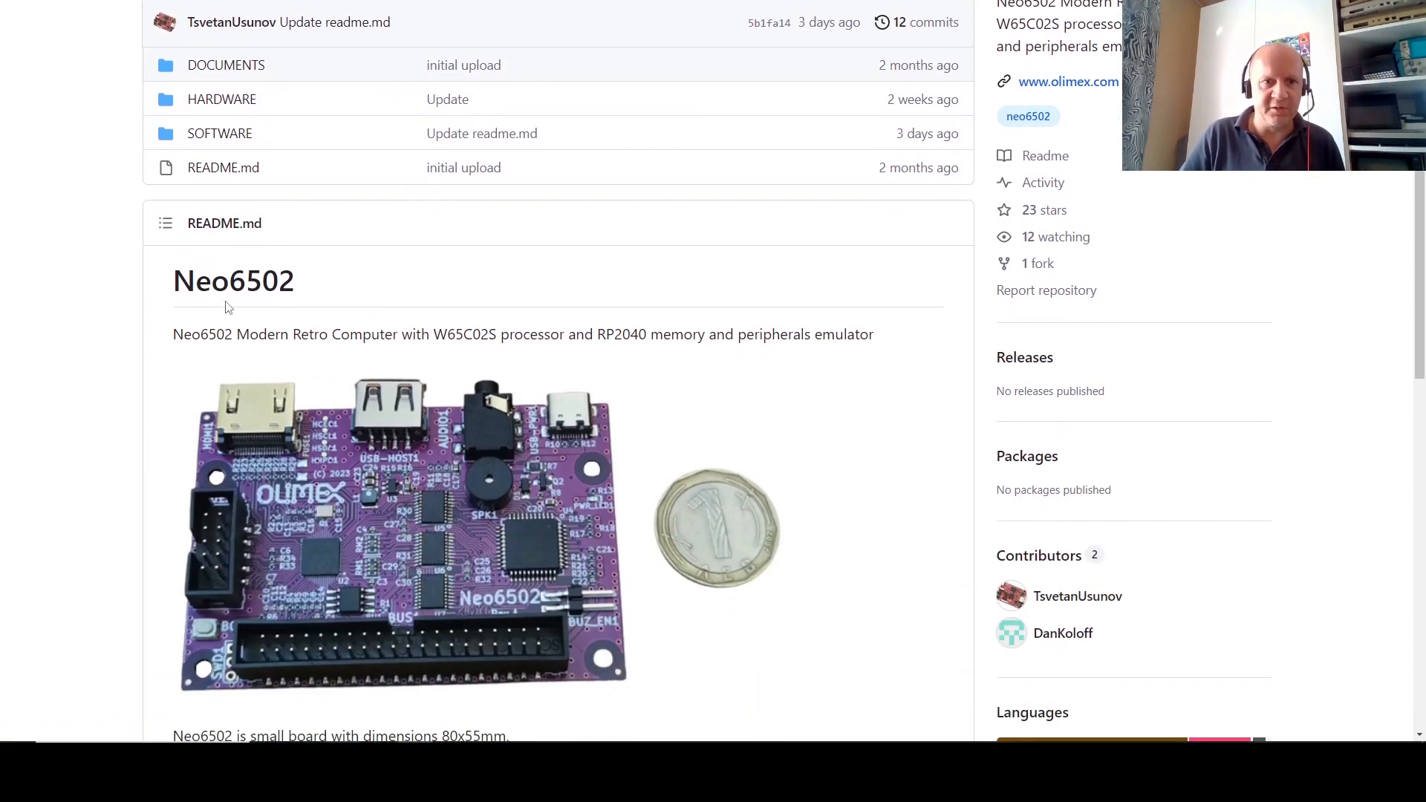
pyautogui.scroll(-3)
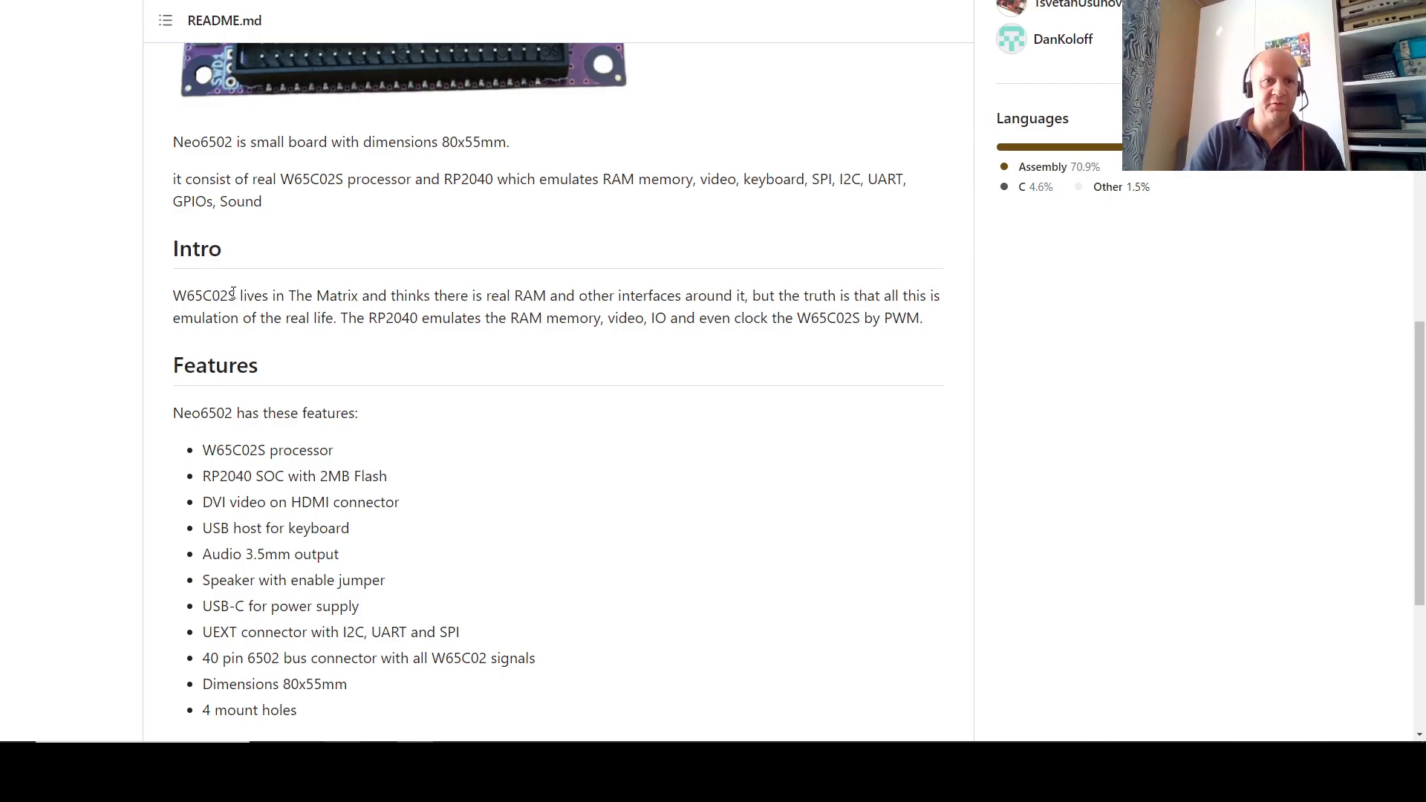
pyautogui.moveTo(295, 313)
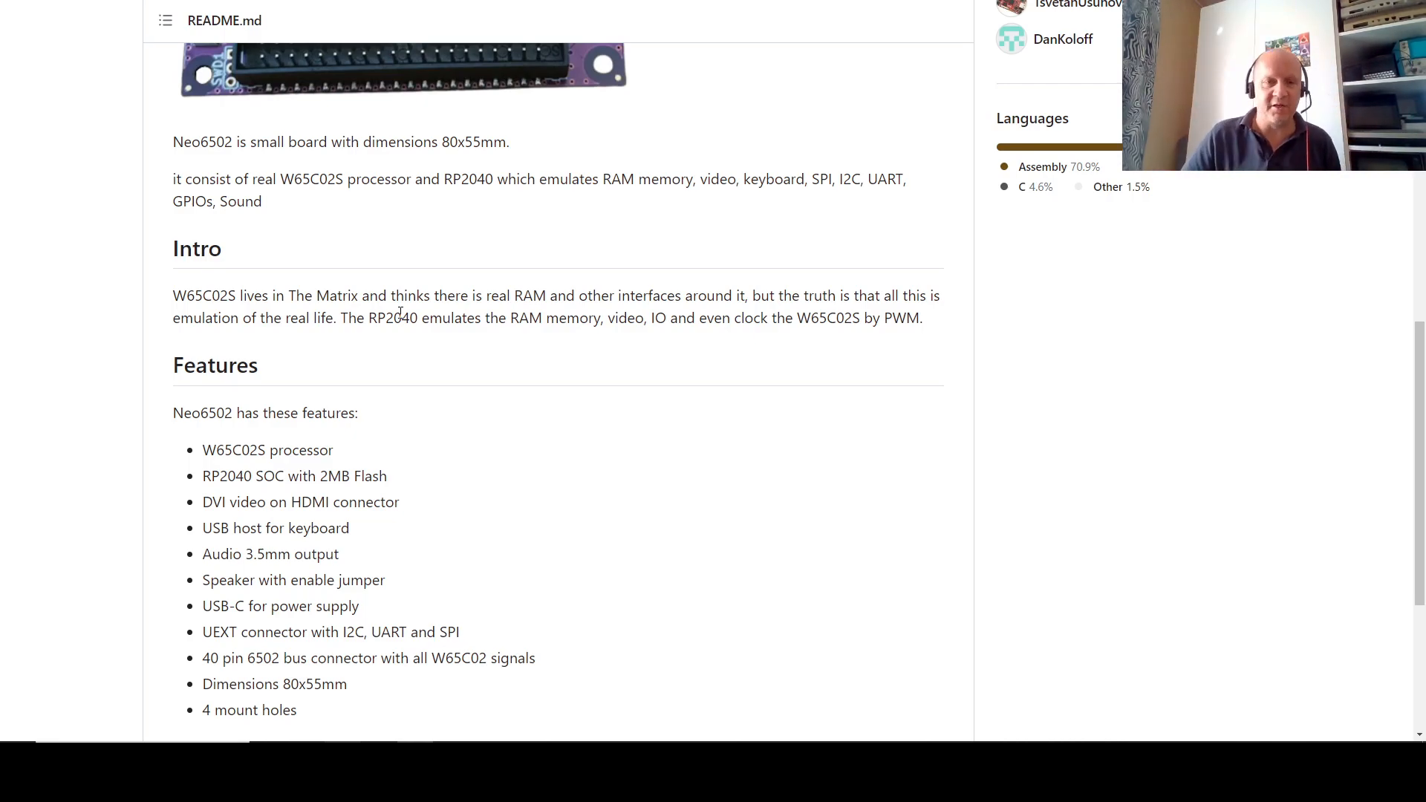
pyautogui.moveTo(458, 352)
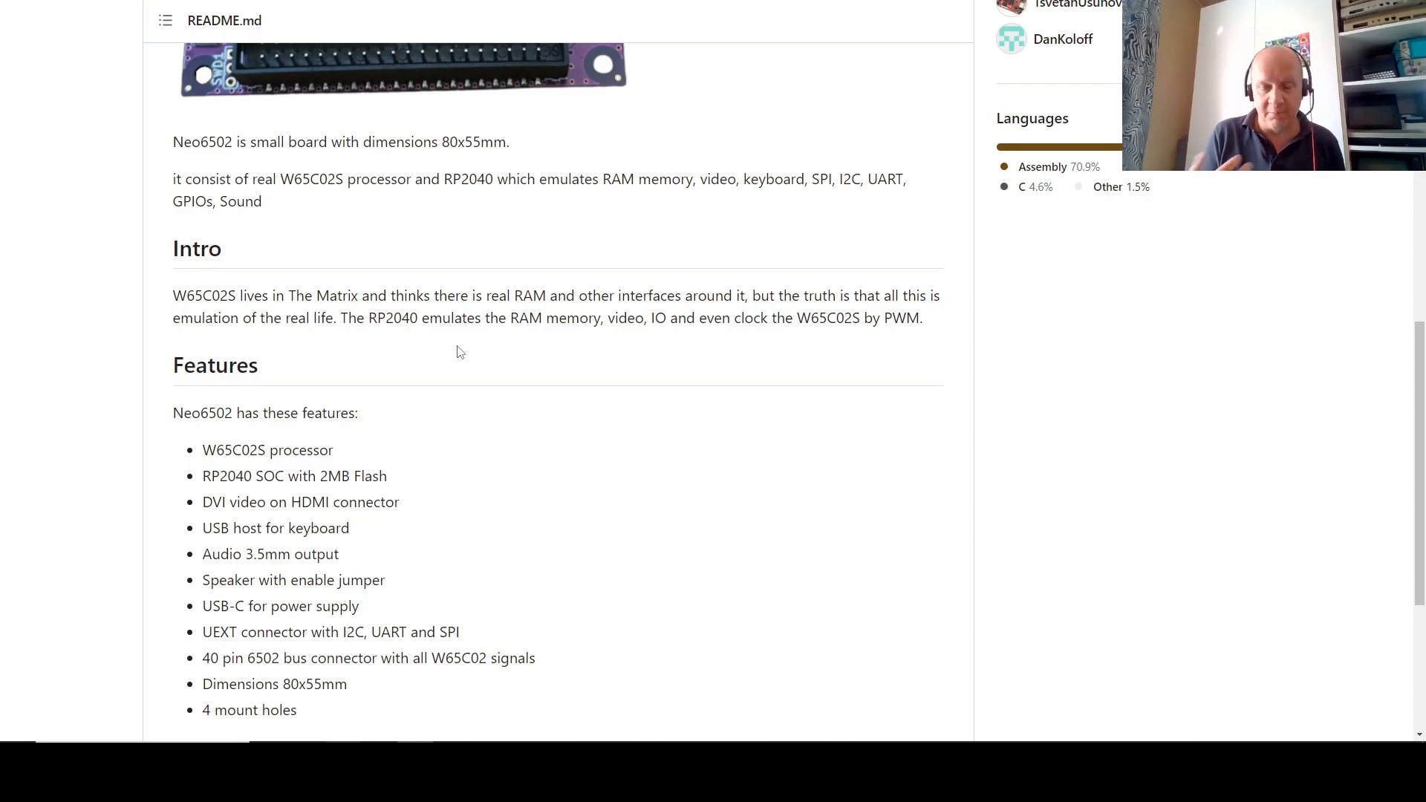
pyautogui.moveTo(616, 453)
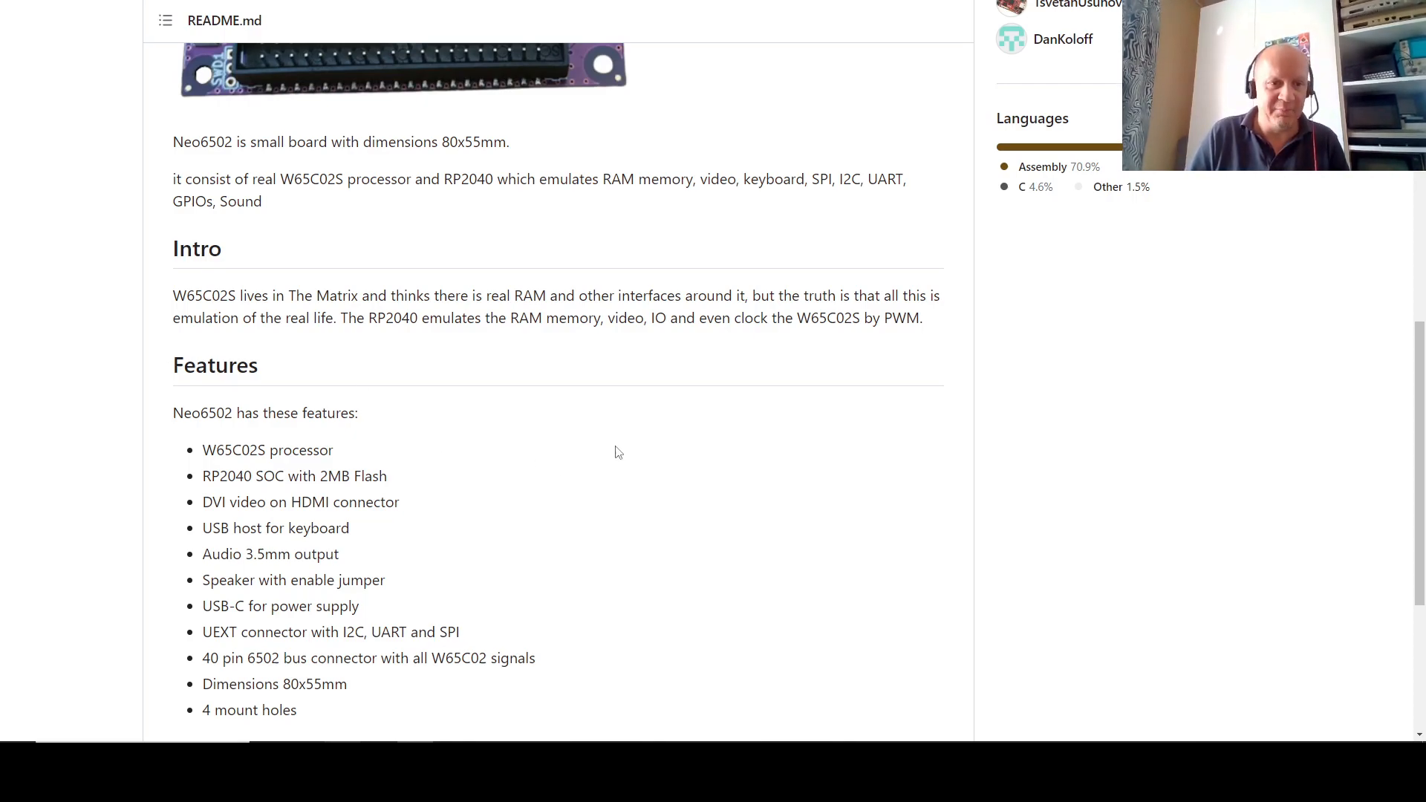
pyautogui.scroll(3)
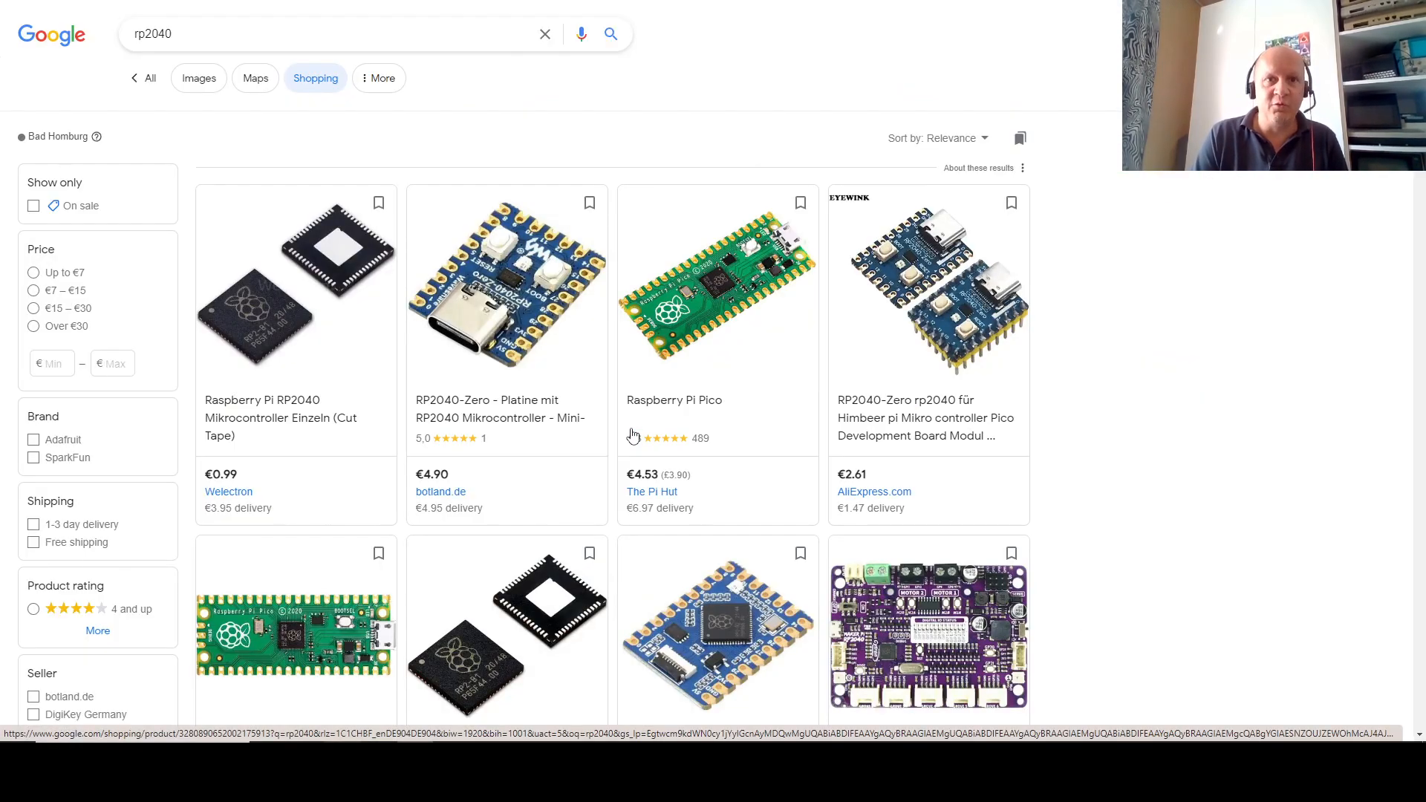
pyautogui.moveTo(301, 416)
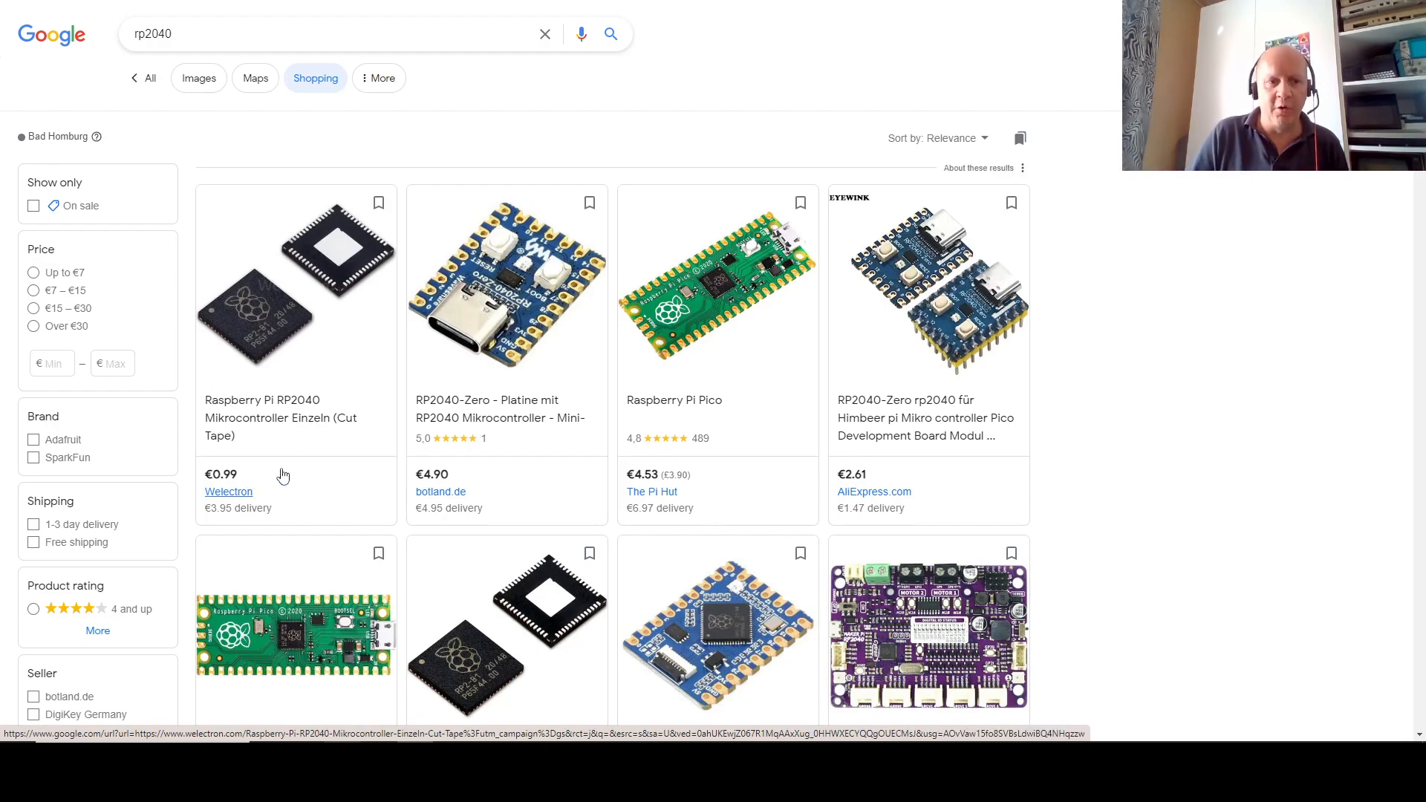
pyautogui.moveTo(291, 486)
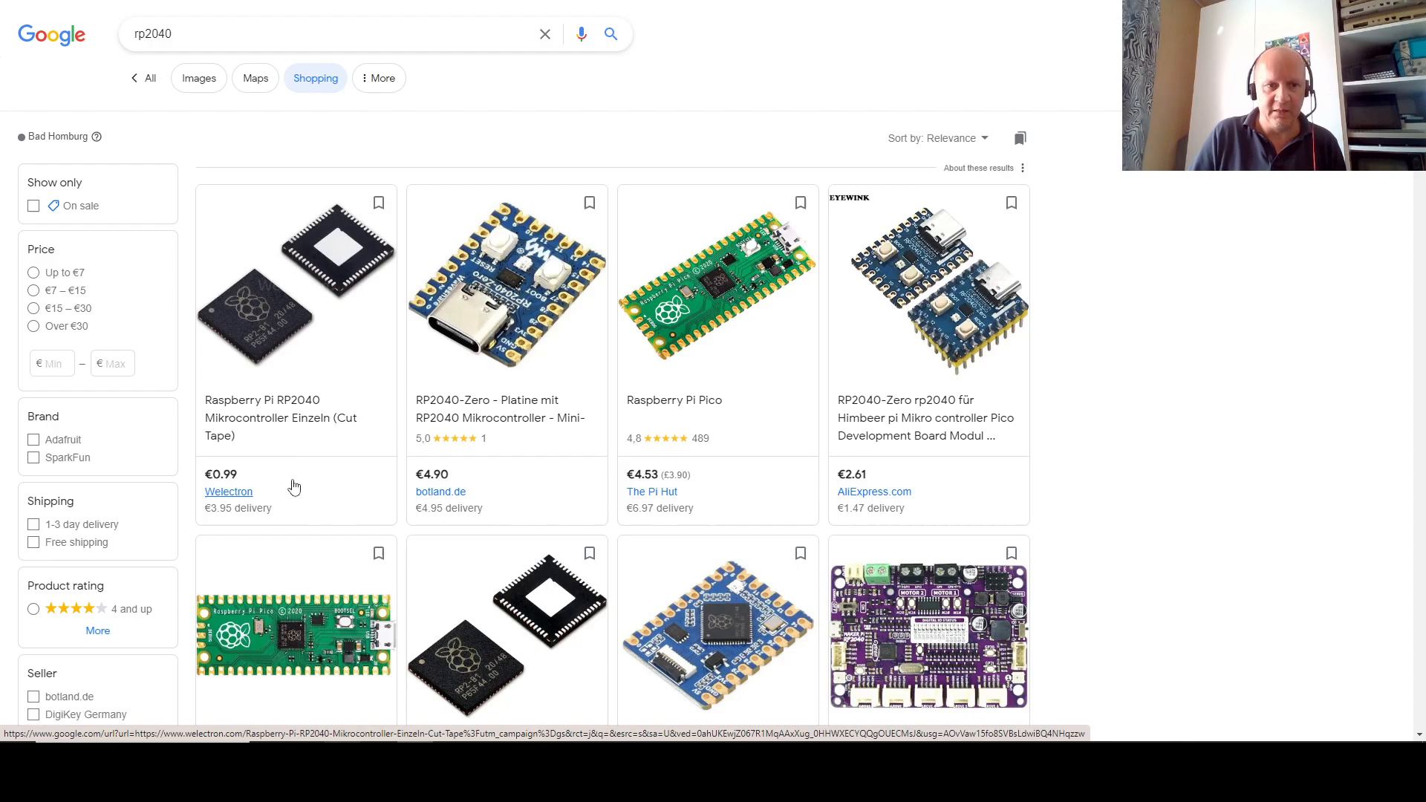
pyautogui.moveTo(305, 482)
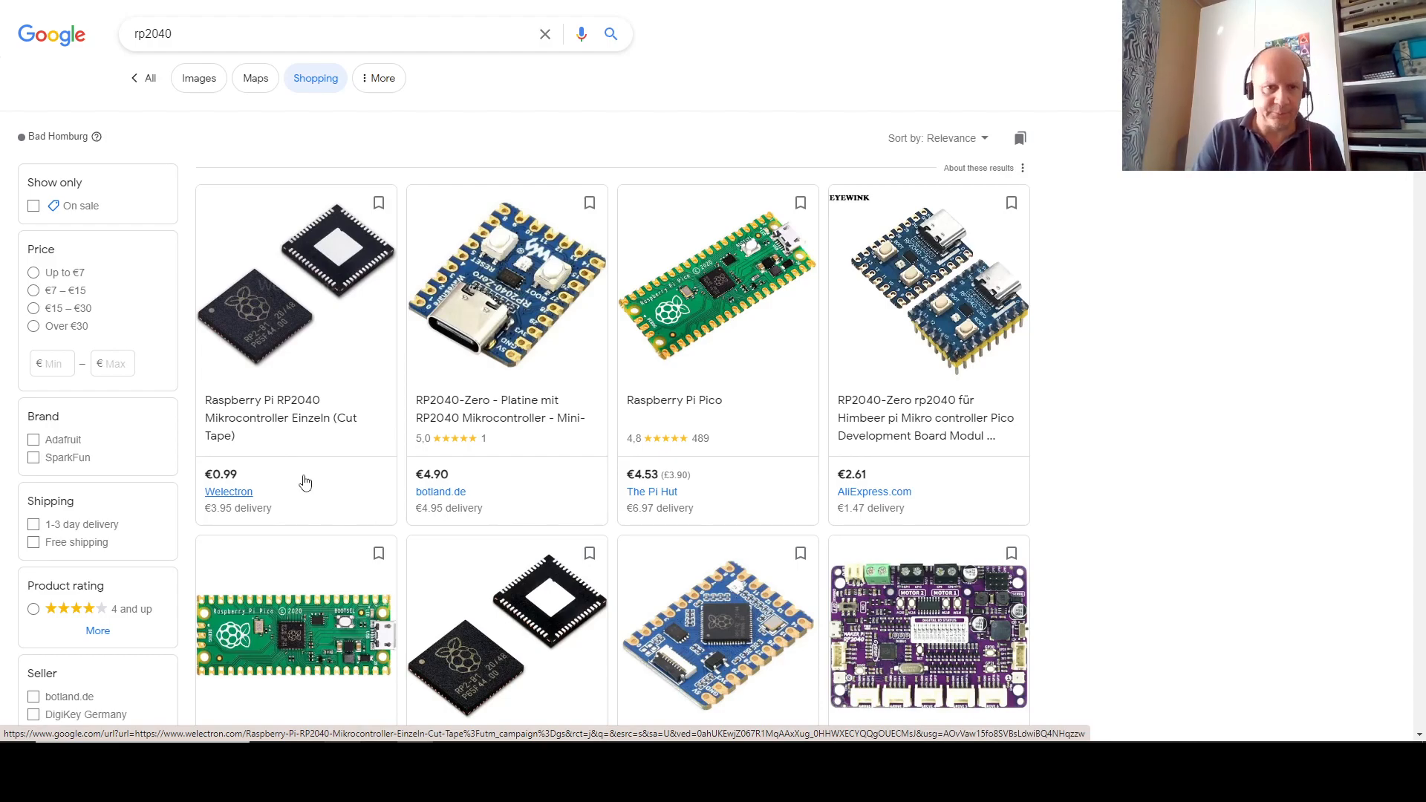
# - Search Google Shopping for 'W65C02S smd price' to compare chip prices
pyautogui.write('W65C02S smd price')
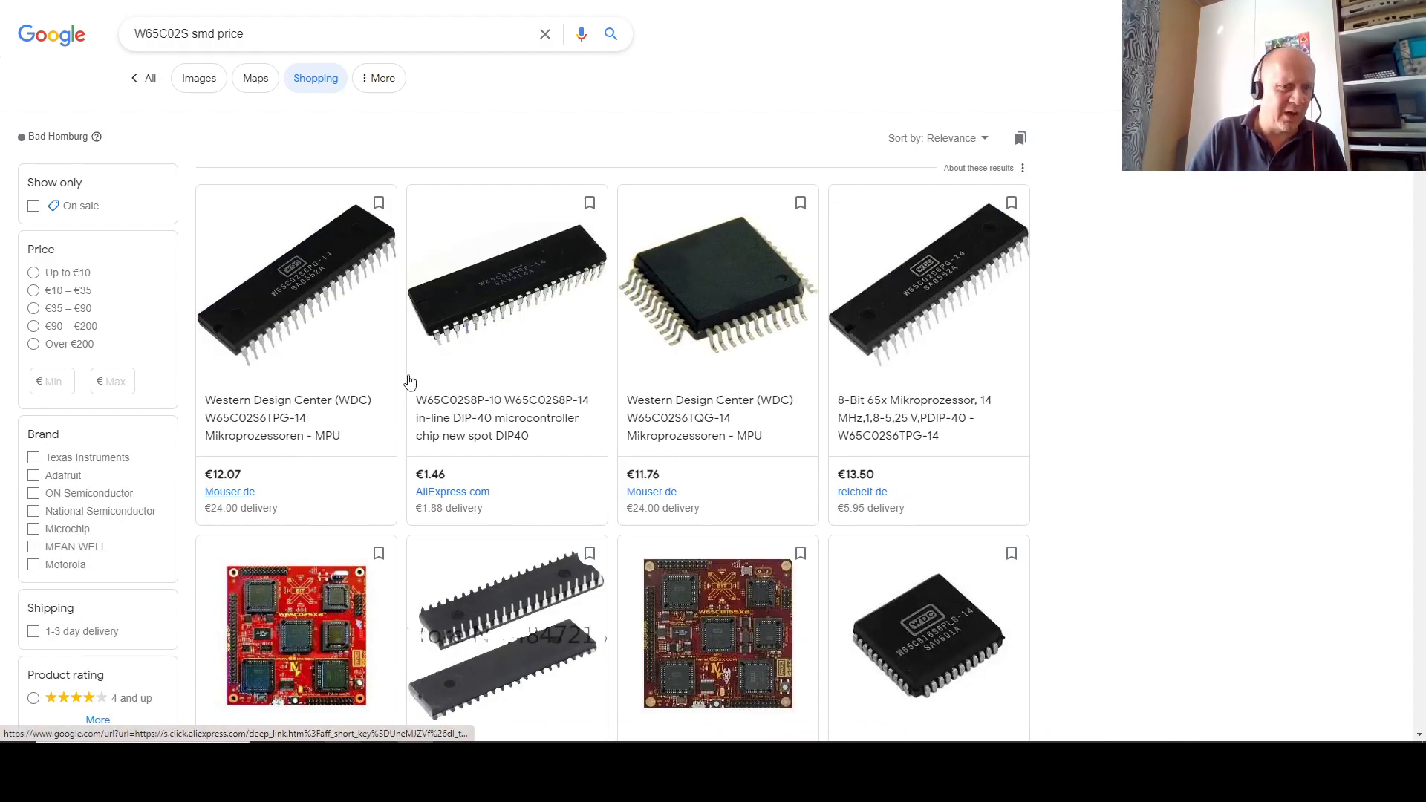
pyautogui.moveTo(505, 402)
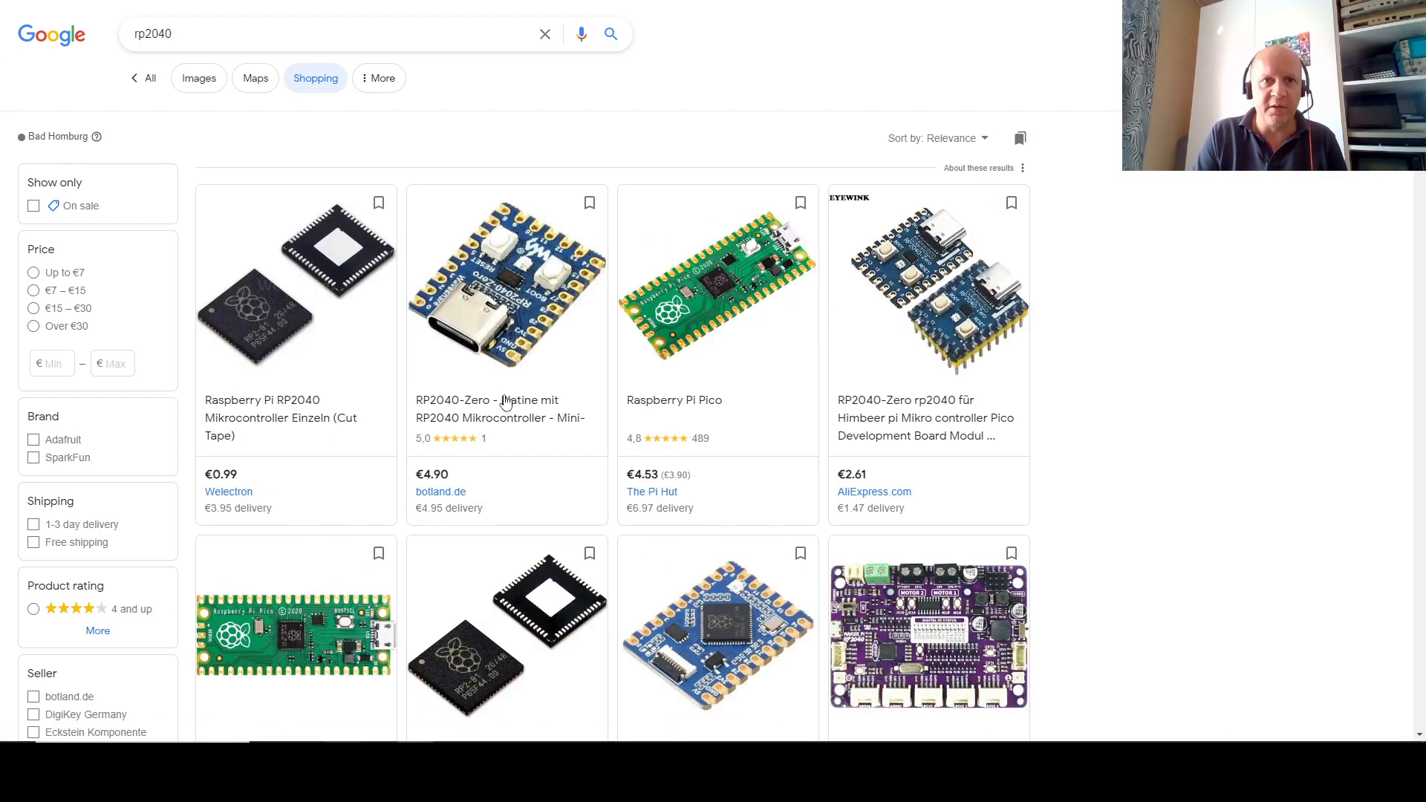
pyautogui.moveTo(500, 409)
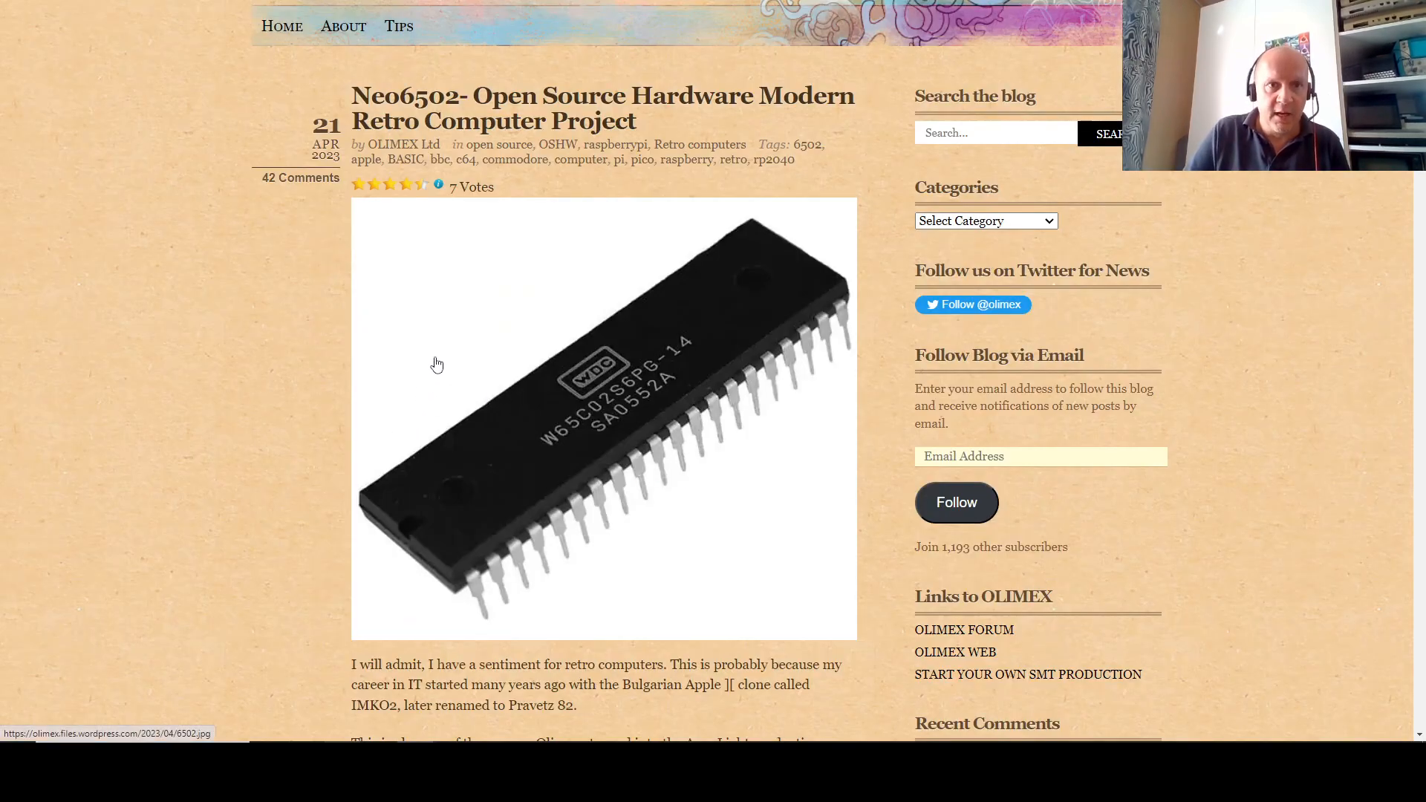
# - Scroll through the Neo6502 post's requirements and highlight the $25-30 target price
pyautogui.scroll(-3)
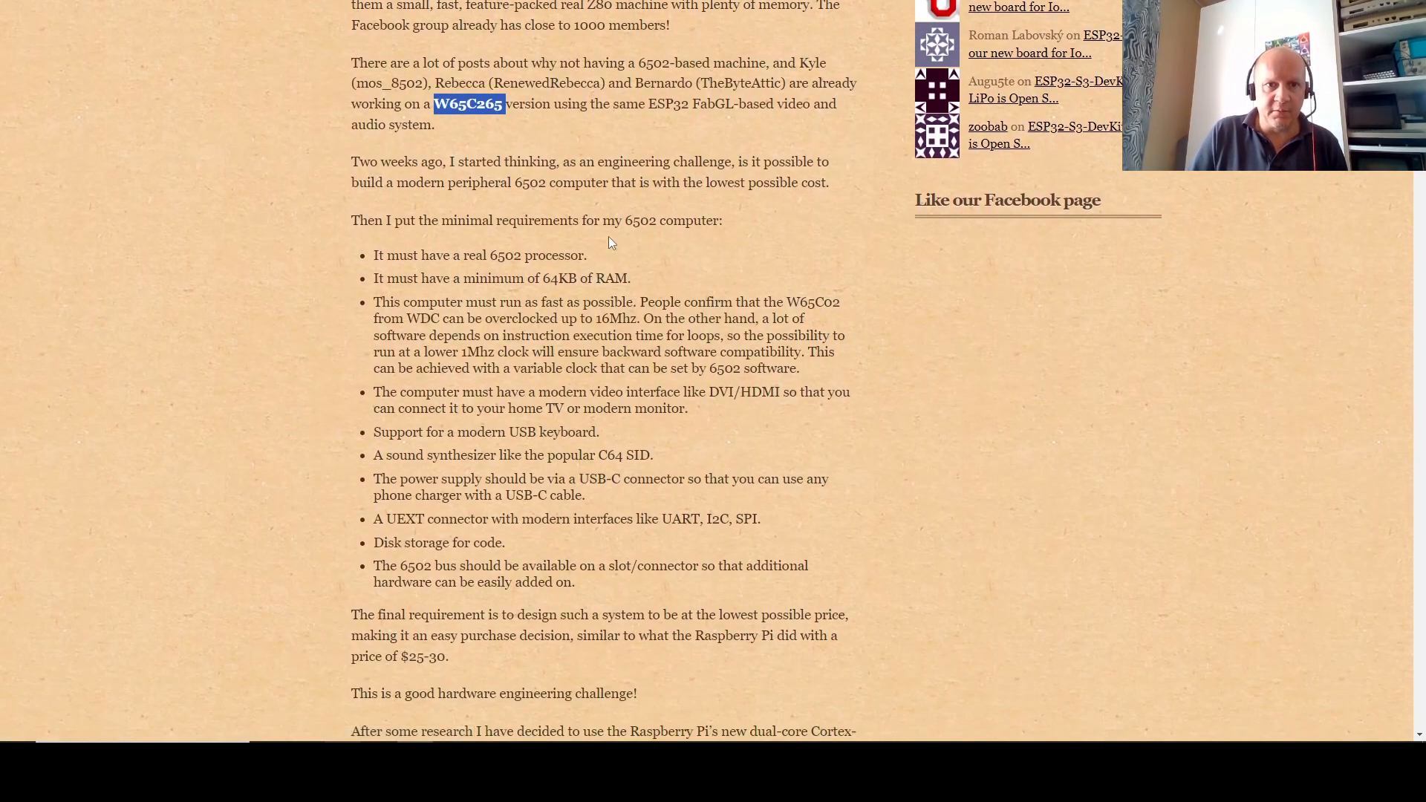
pyautogui.scroll(-3)
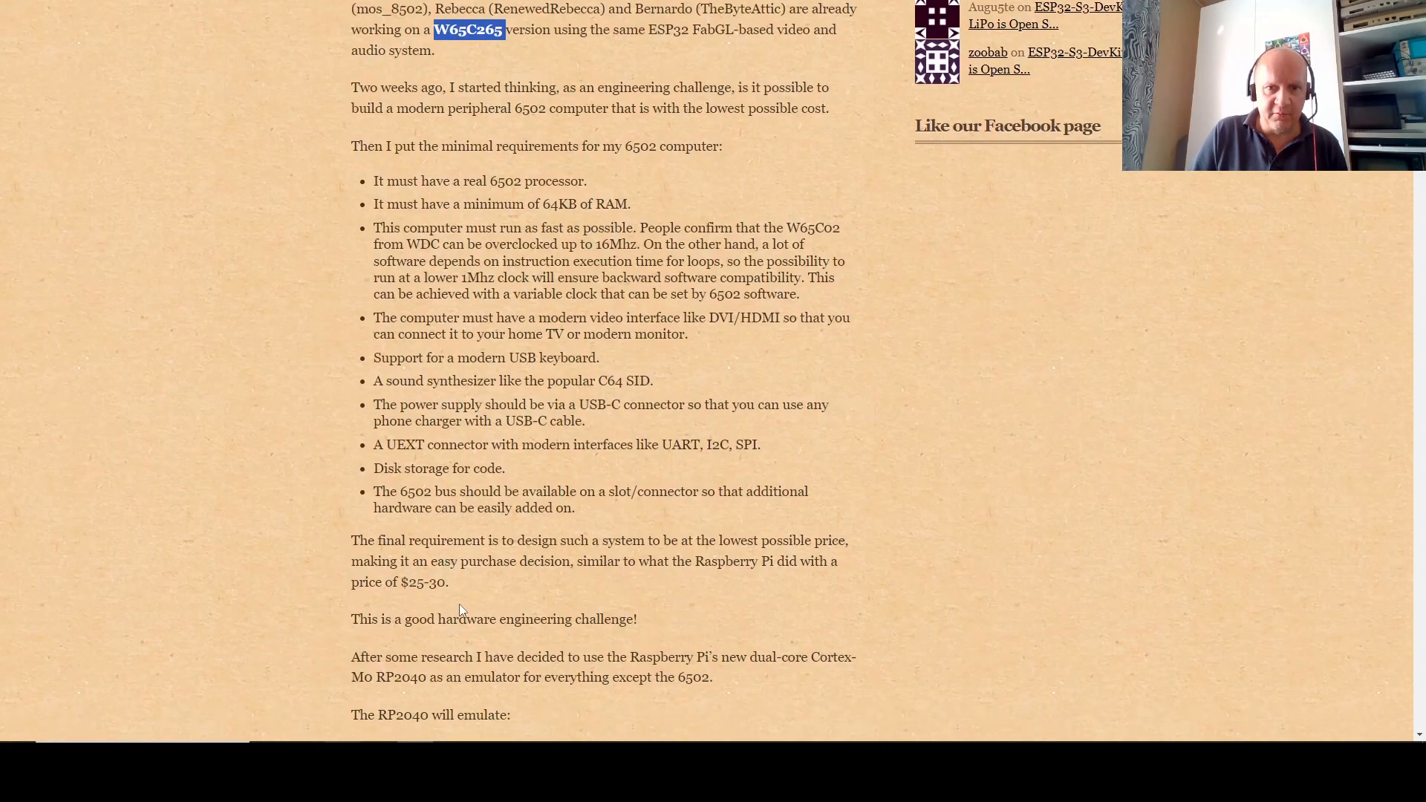
pyautogui.scroll(-3)
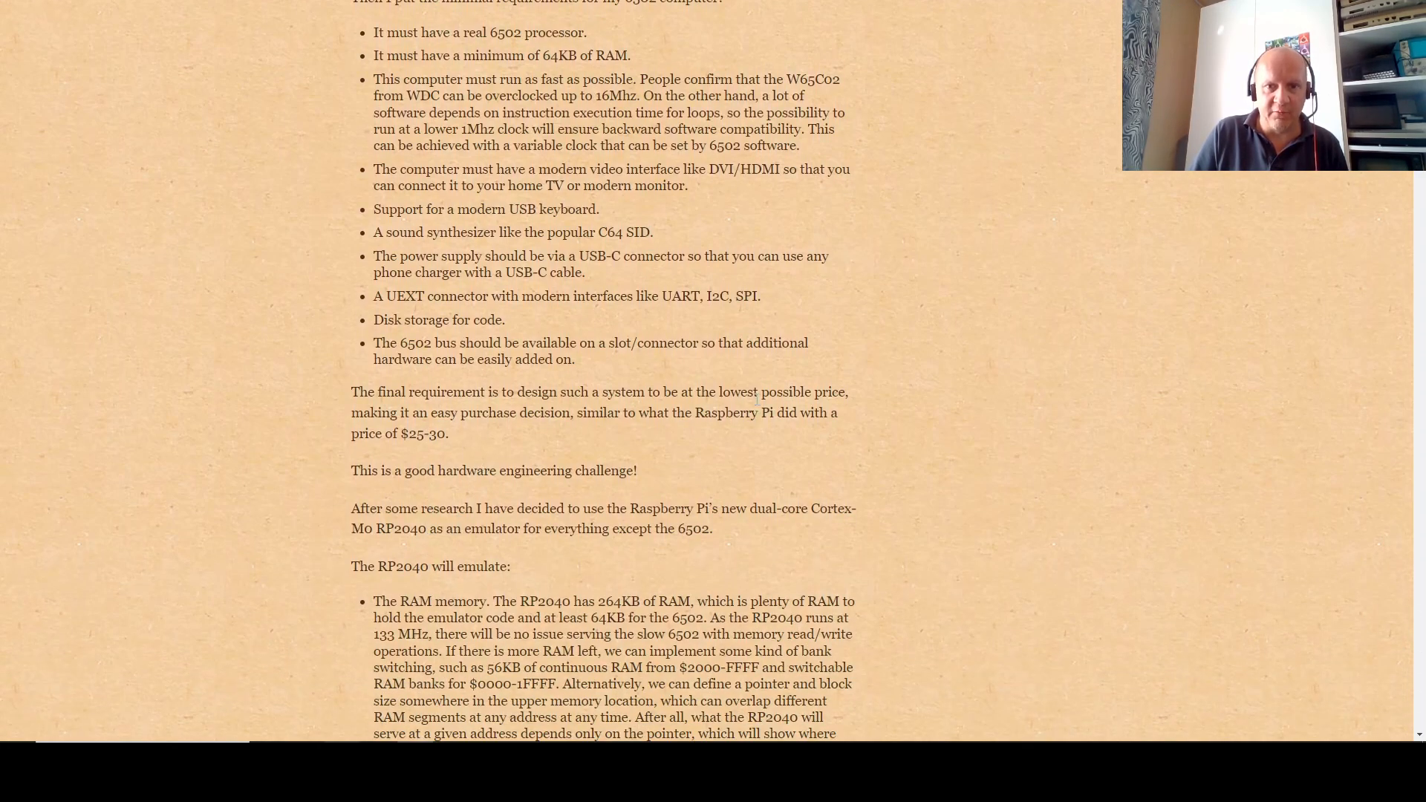
pyautogui.doubleClick(428, 413)
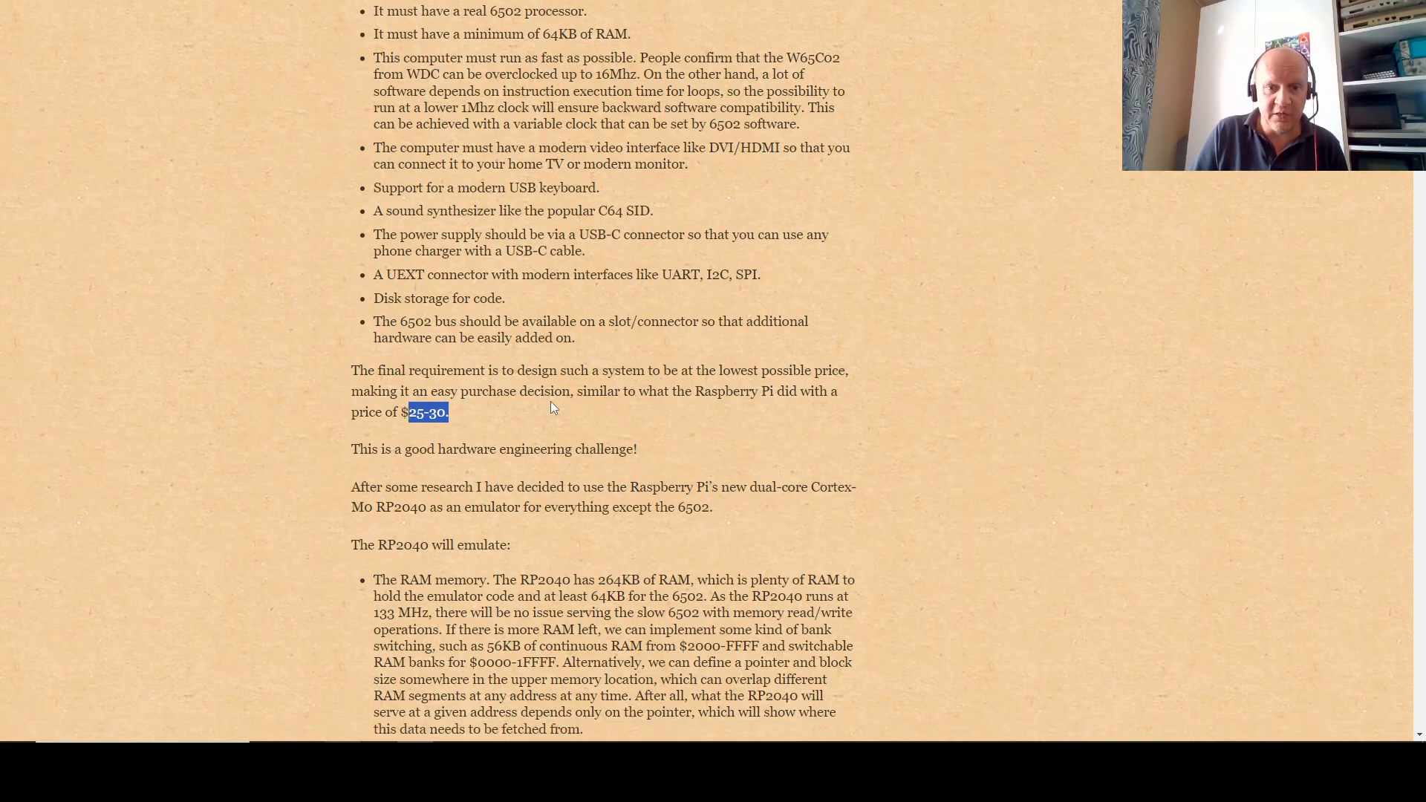
pyautogui.scroll(3)
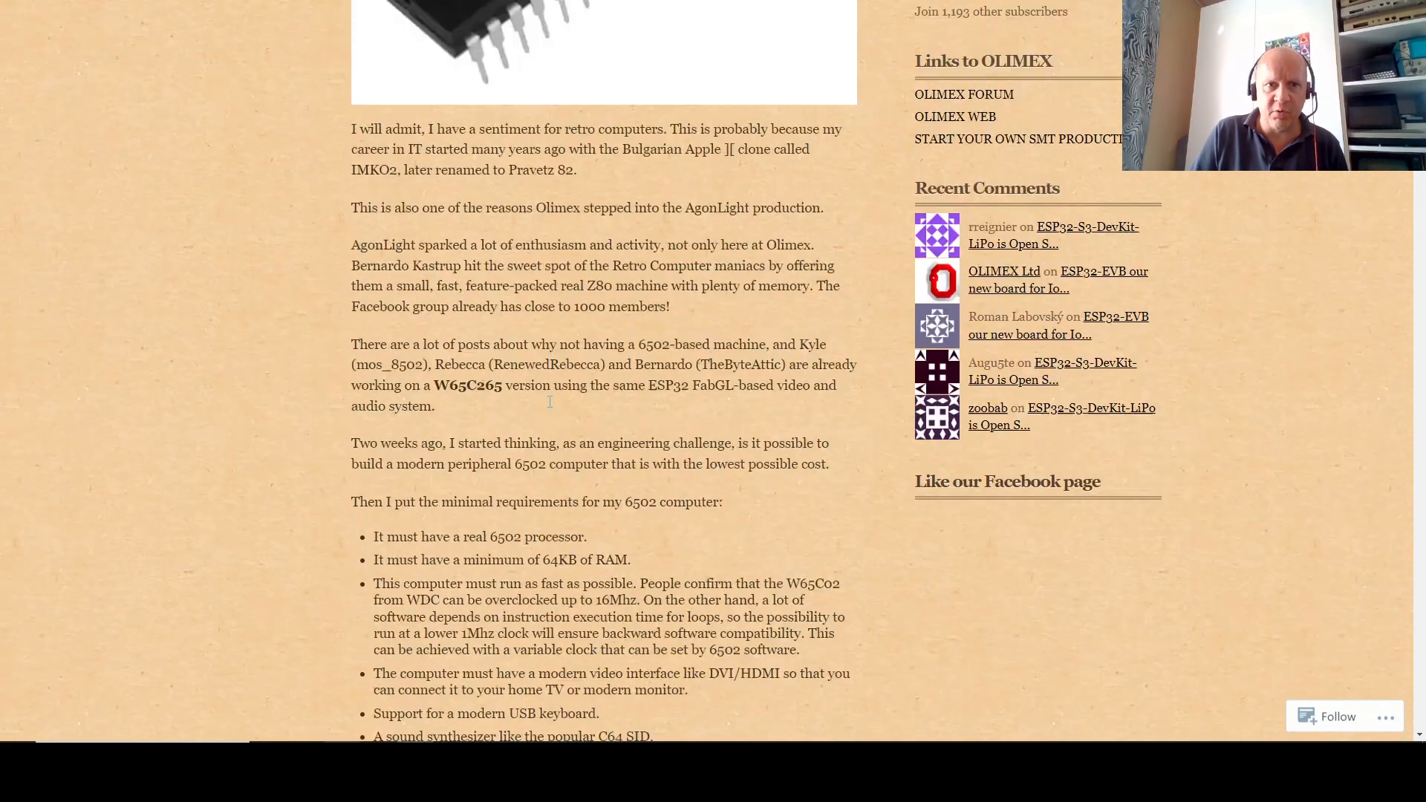
pyautogui.scroll(3)
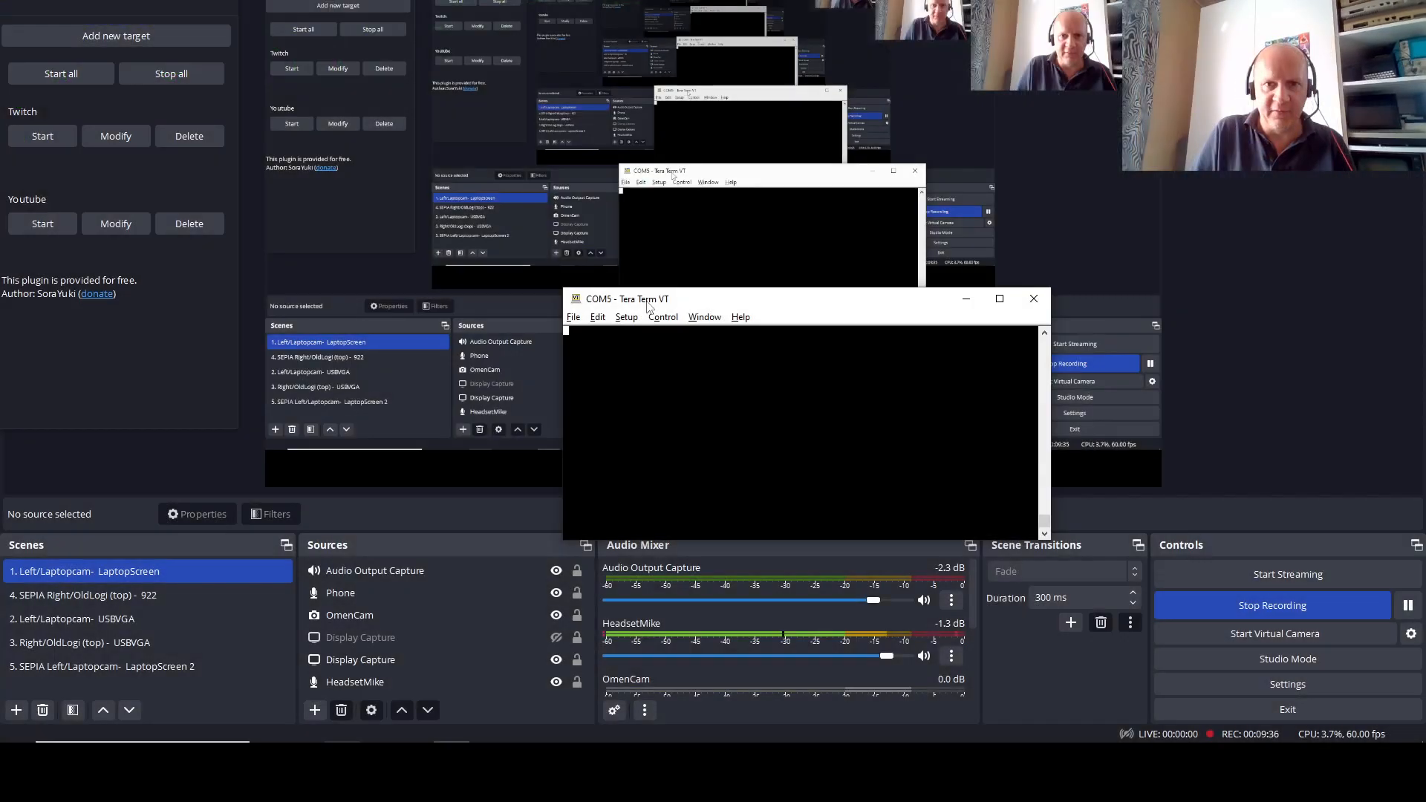
pyautogui.click(73, 619)
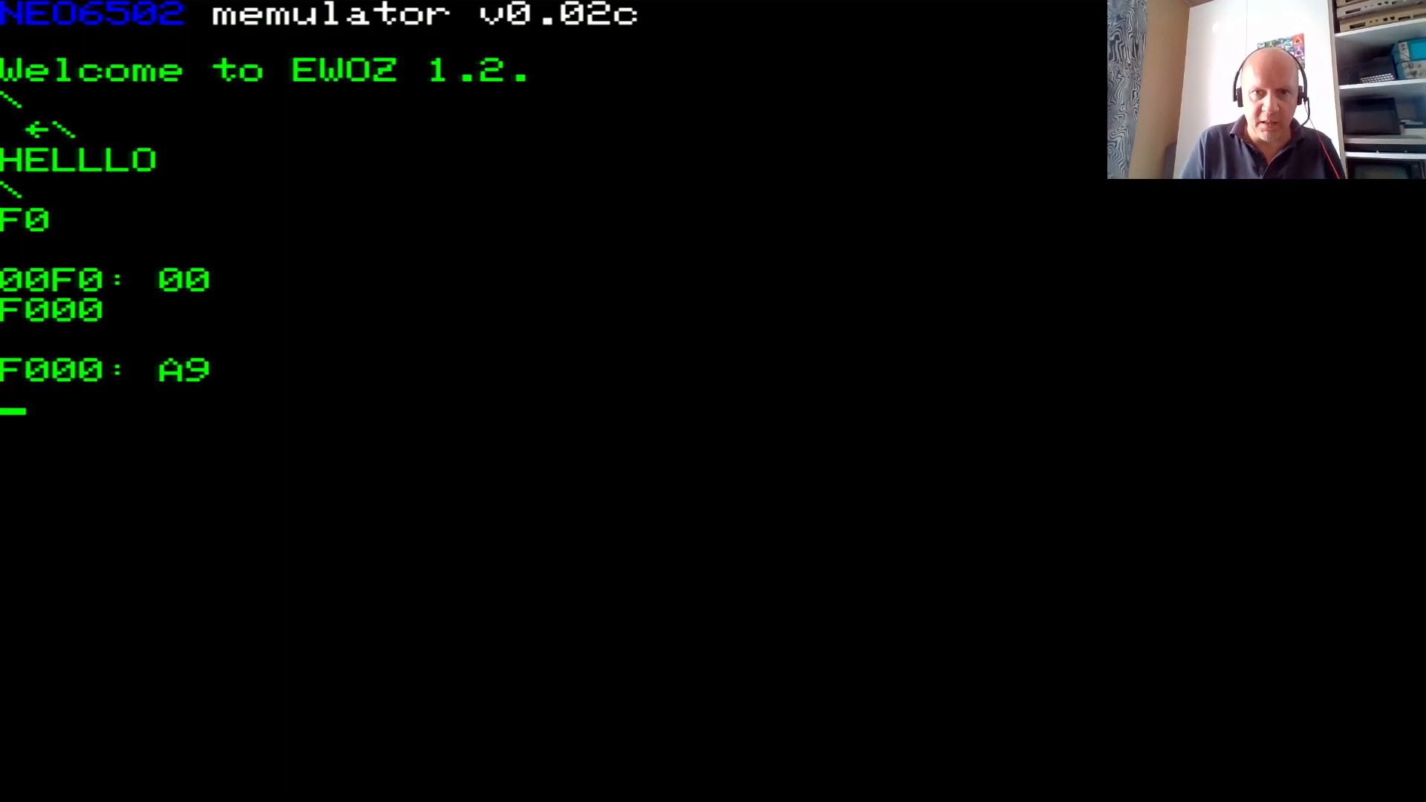
# - Launch Microsoft BASIC from address BD47 and begin typing program line 10
pyautogui.write('BD47 R')
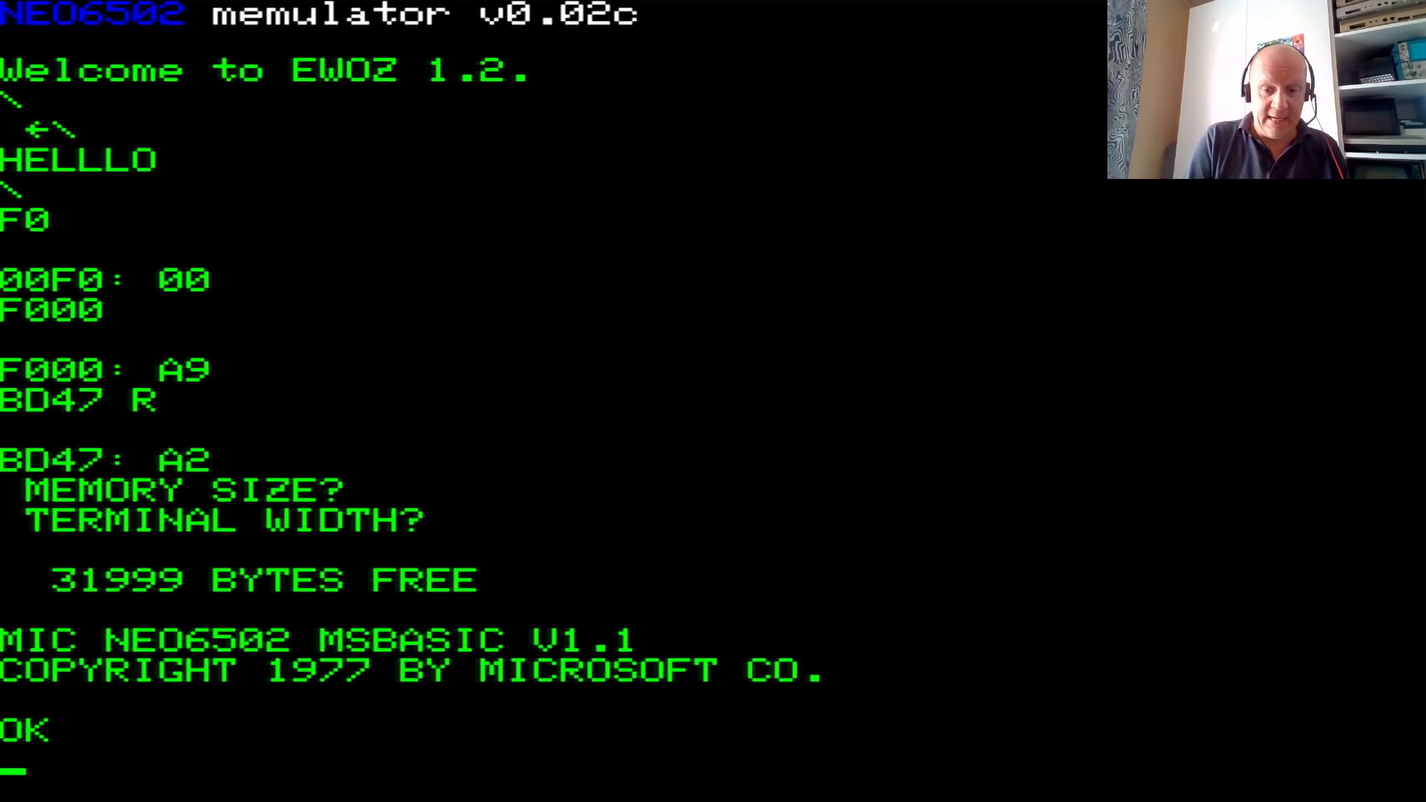
pyautogui.write('10')
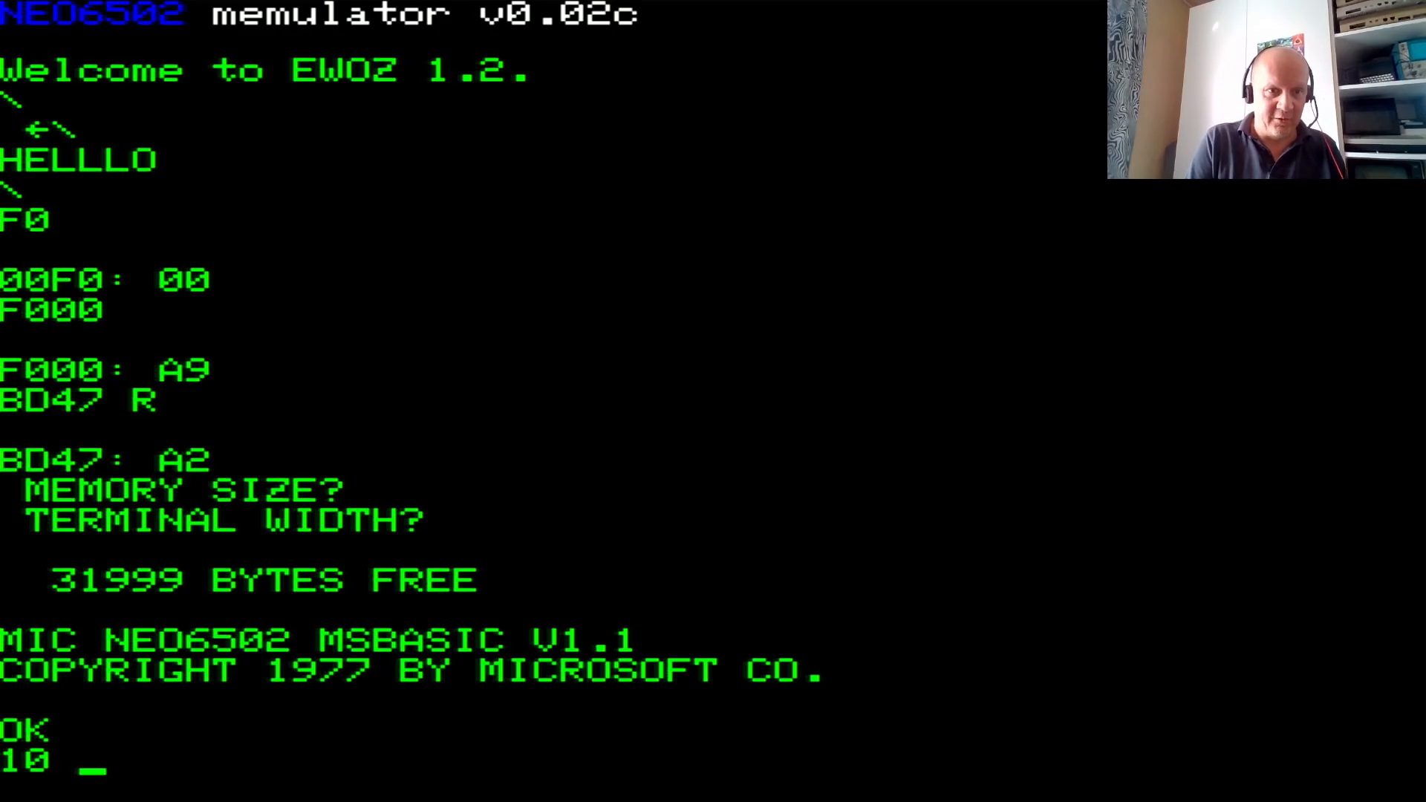
# - Enter 10 PRINT "LUZRBUM IS AWESOME!"; and 20 GOTO 10 to loop forever
pyautogui.write('PRINT')
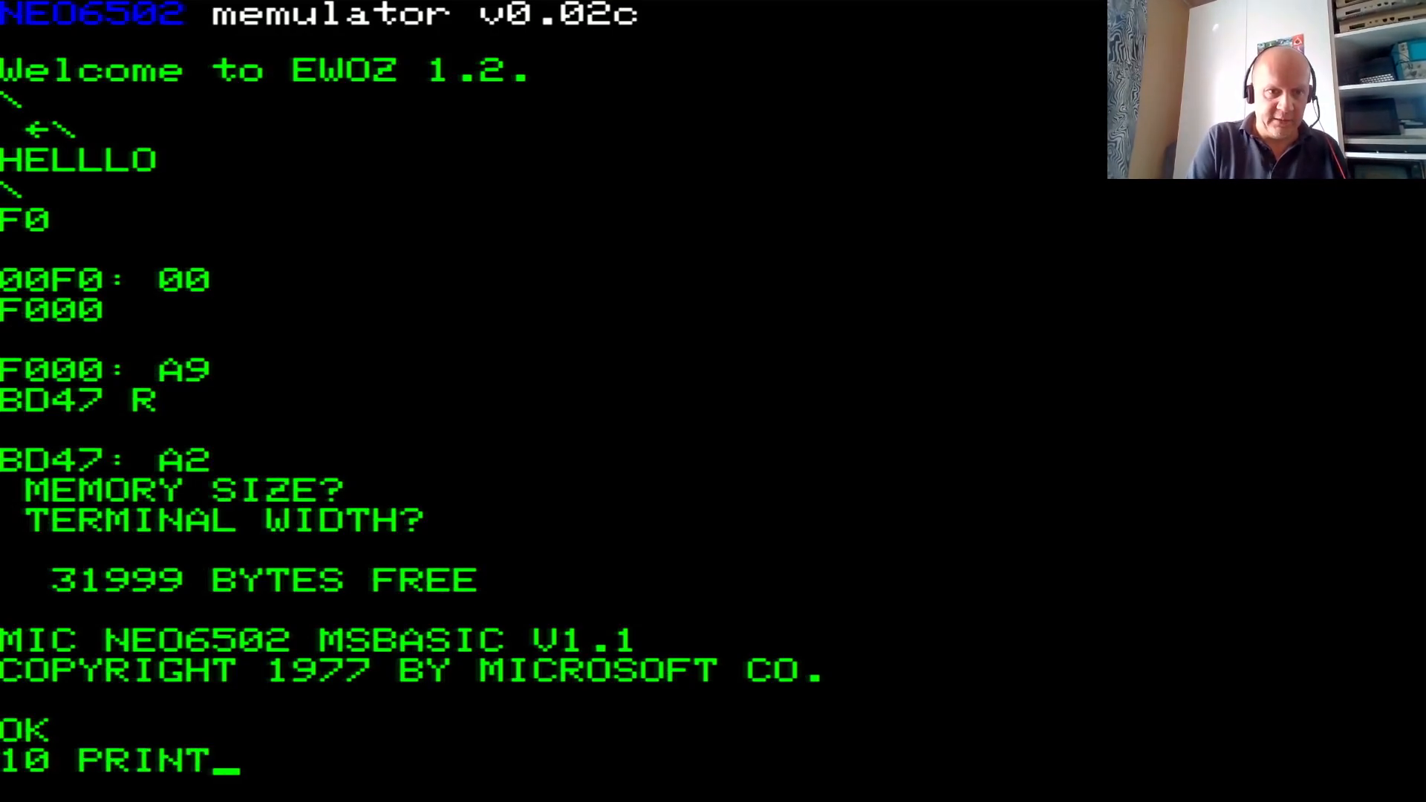
pyautogui.write('"LUZ')
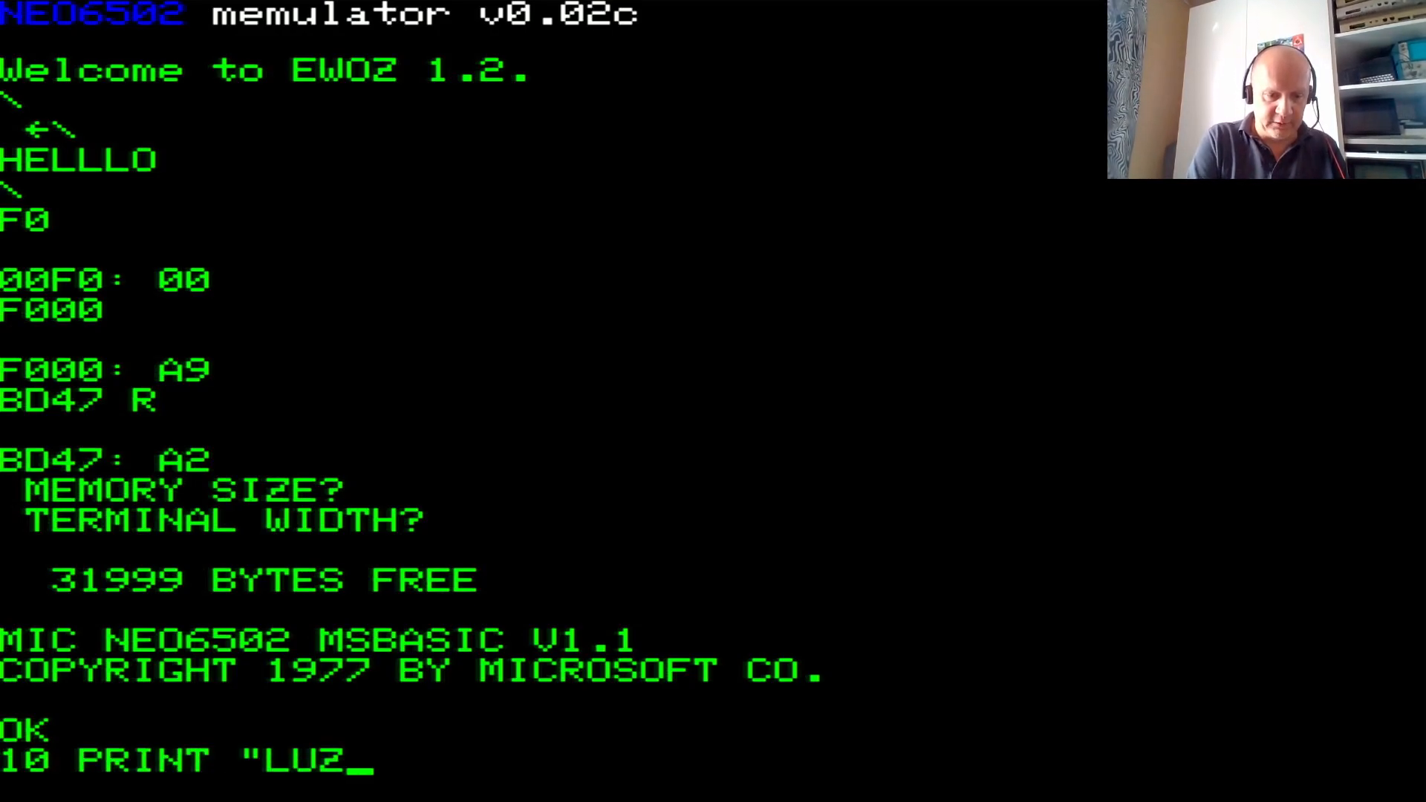
pyautogui.write('RBUM IS A')
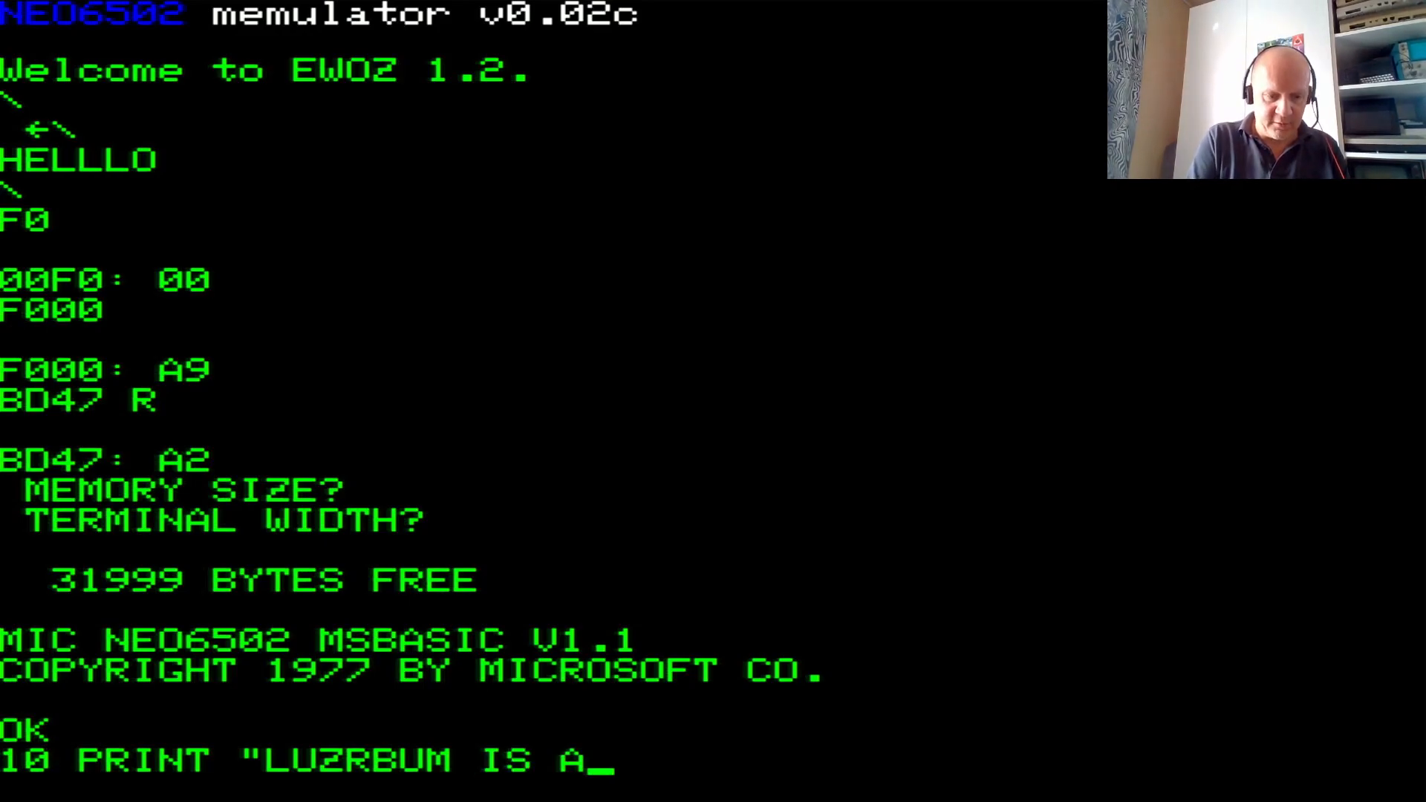
pyautogui.write('WESOME!"')
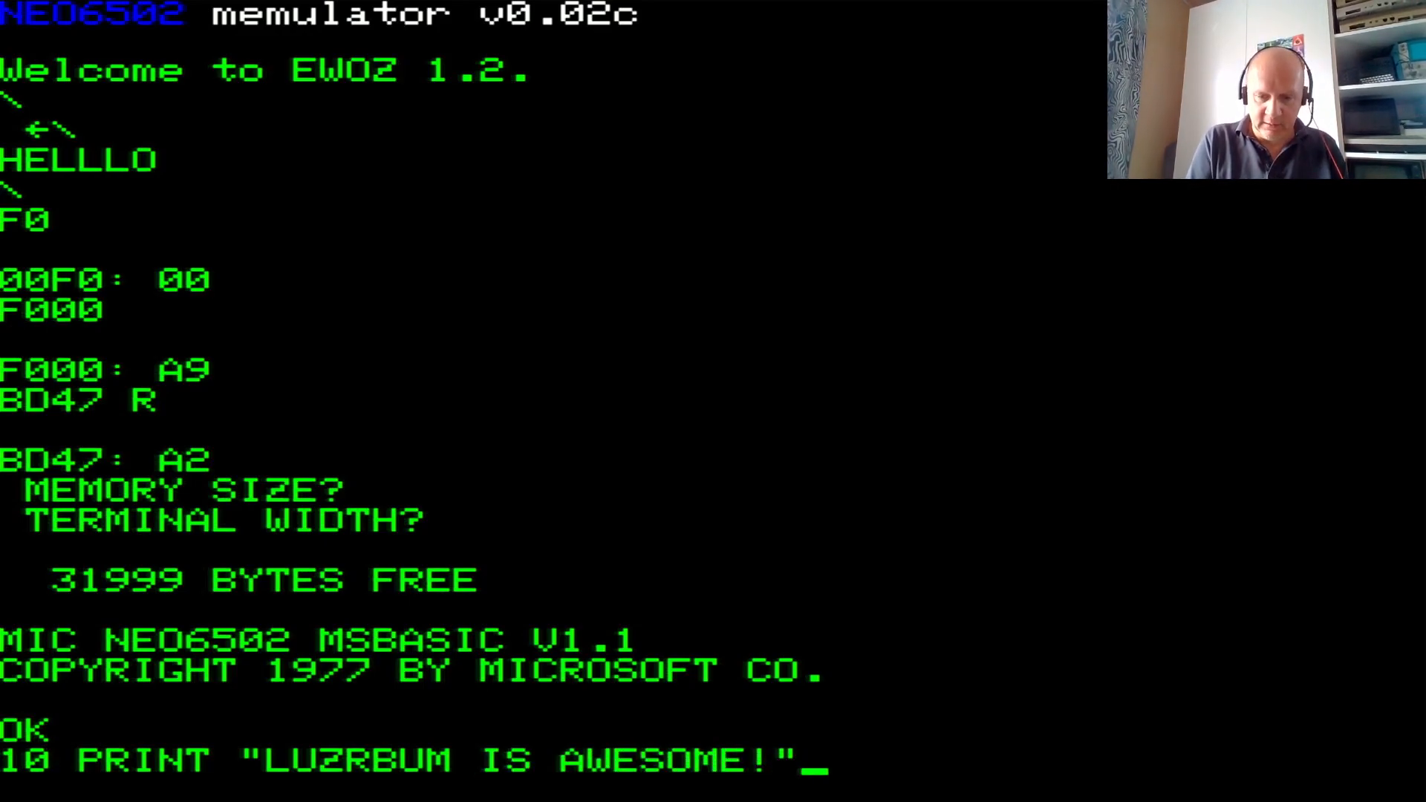
pyautogui.write(';')
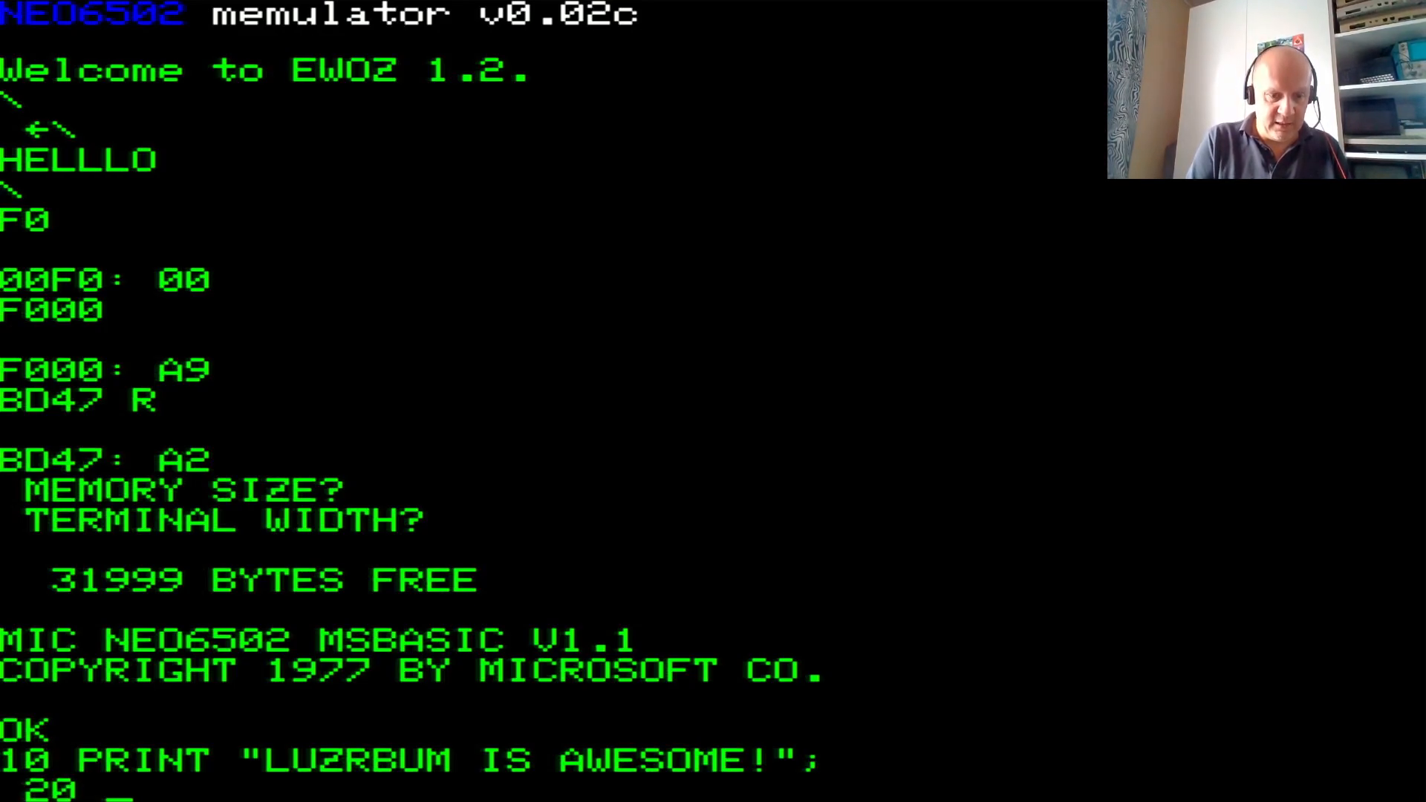
pyautogui.write('GOTO 10')
pyautogui.write('RU')
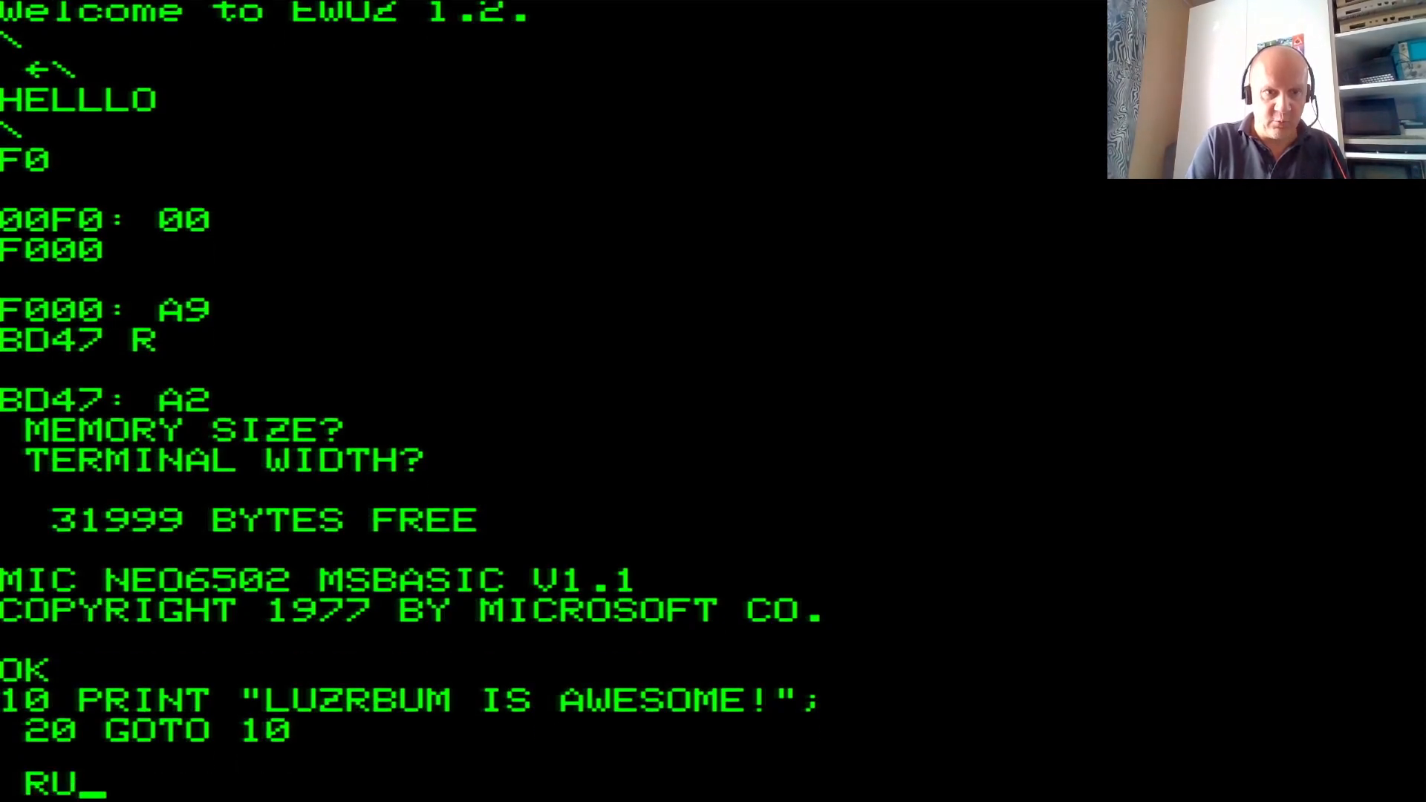
pyautogui.press('Return')
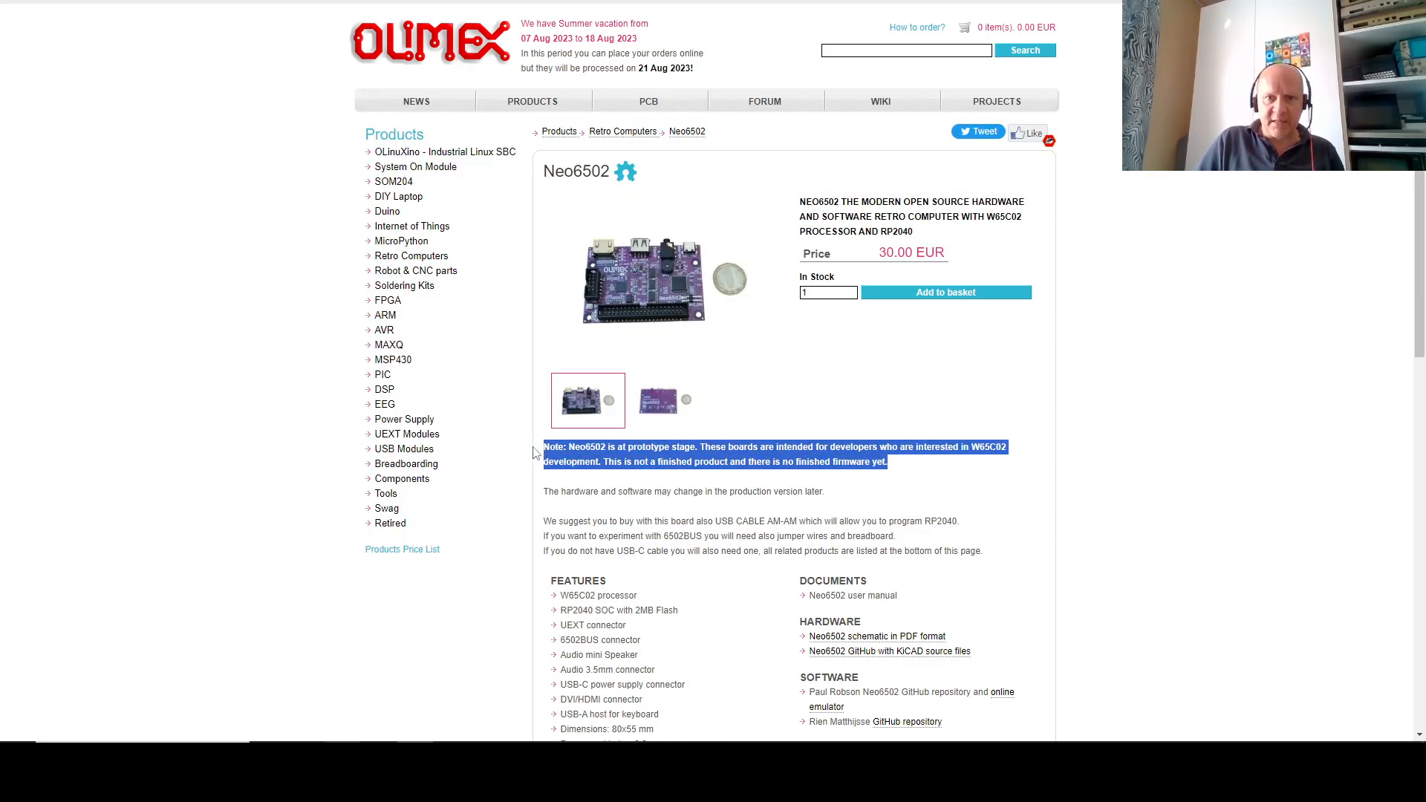
pyautogui.click(861, 444)
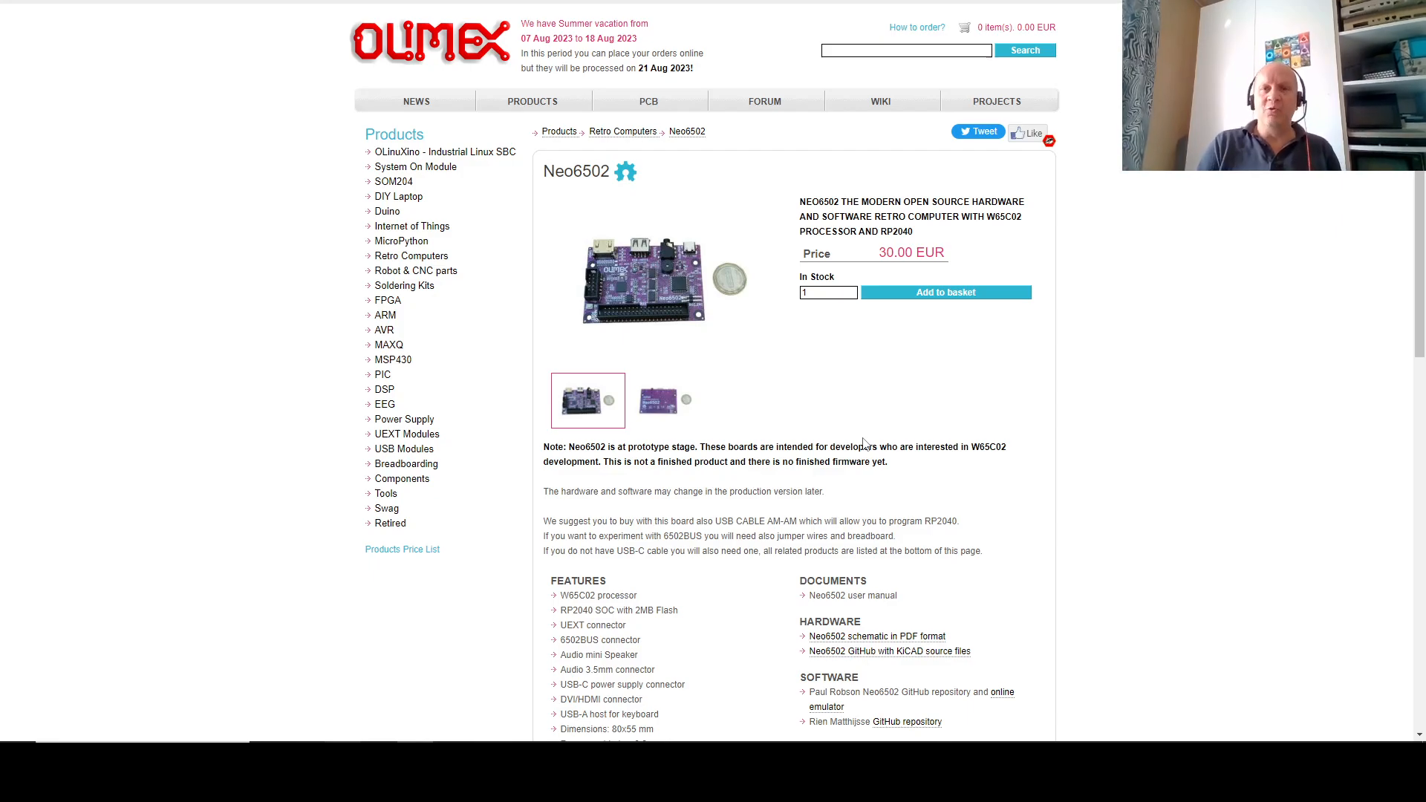
pyautogui.click(889, 651)
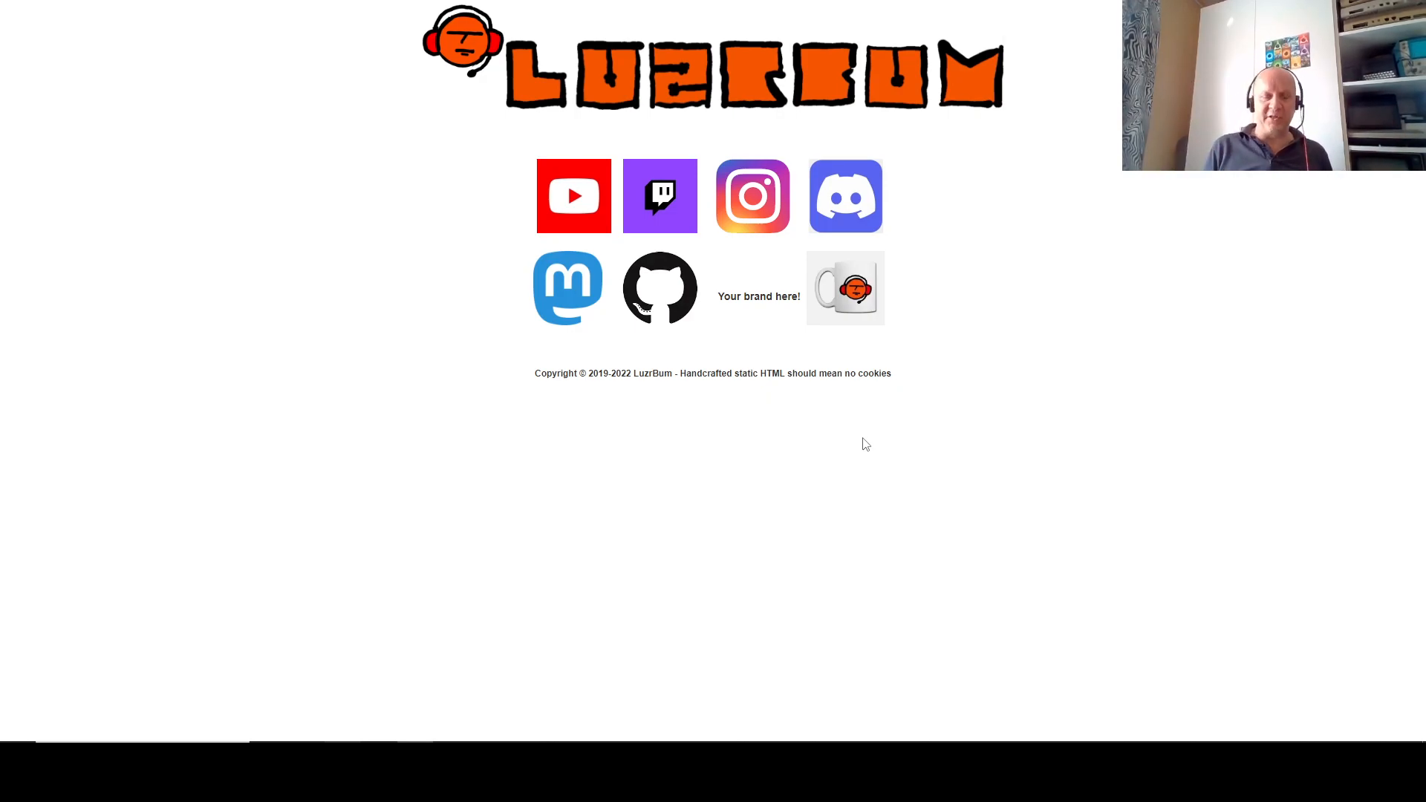
# - Bring up the Alt+Tab window switcher over the LuzrBum page
pyautogui.press('alt+tab')
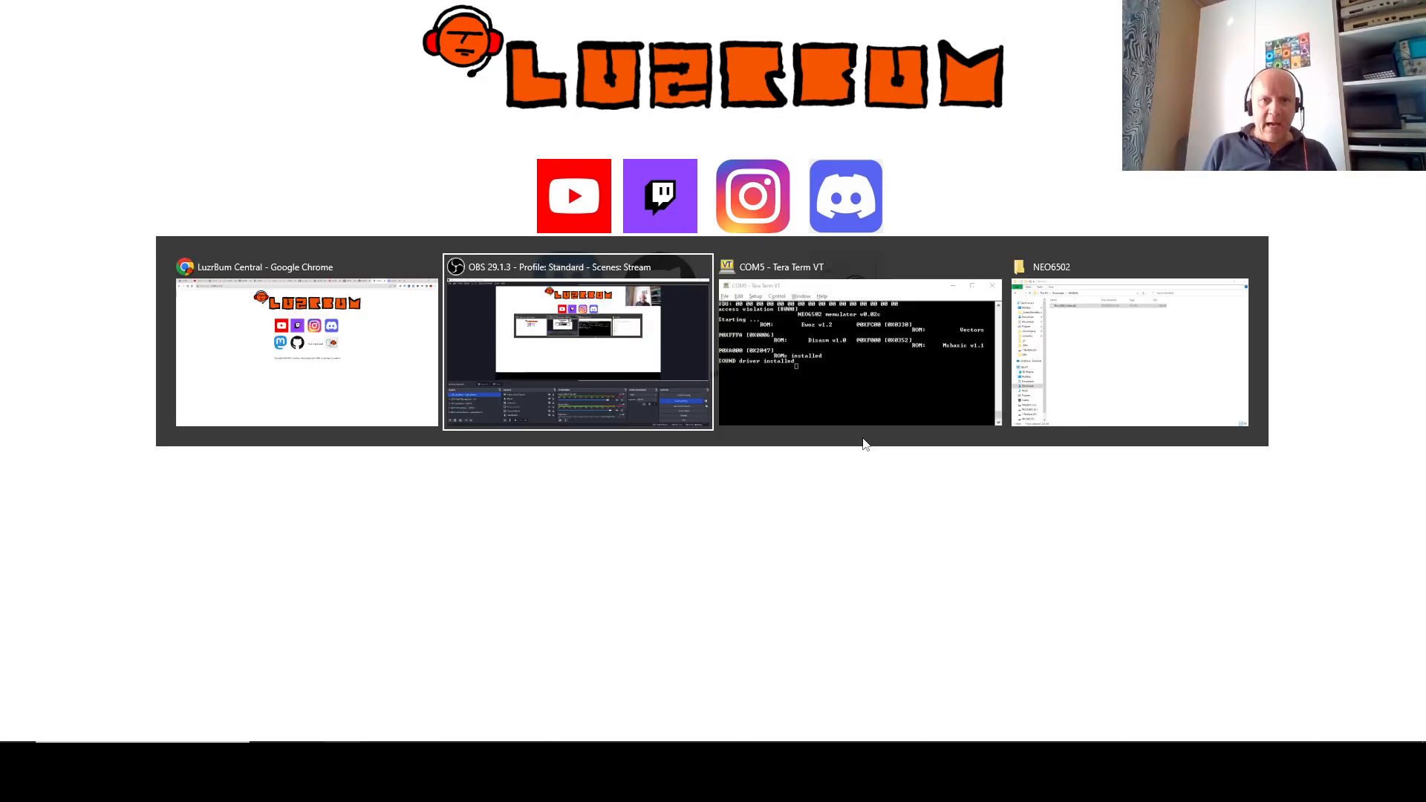